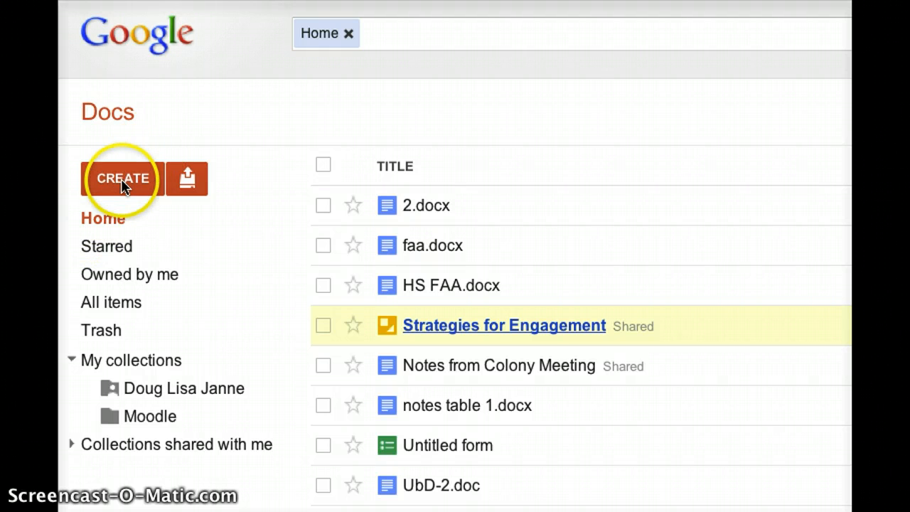
Create a new blank Google Drawing from the Docs Create list
{"action": "left_click", "coordinate": [122, 179]}
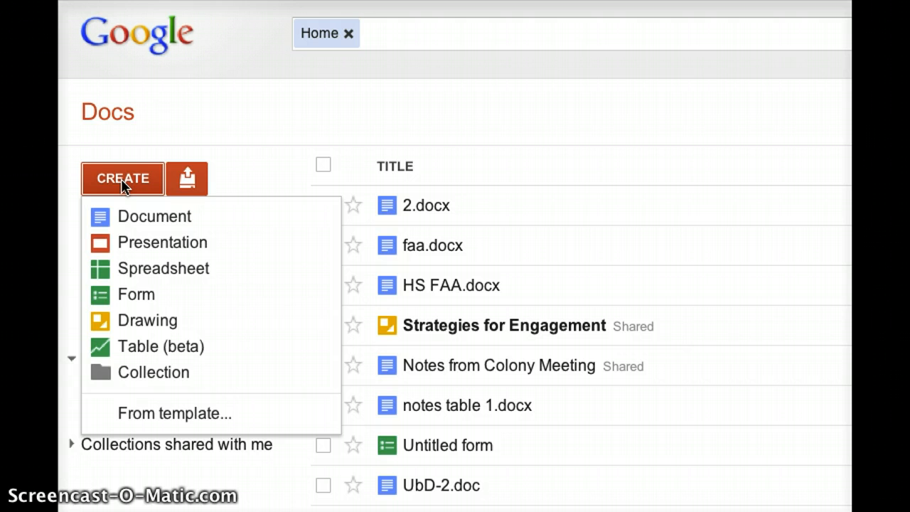
{"action": "mouse_move", "coordinate": [147, 320]}
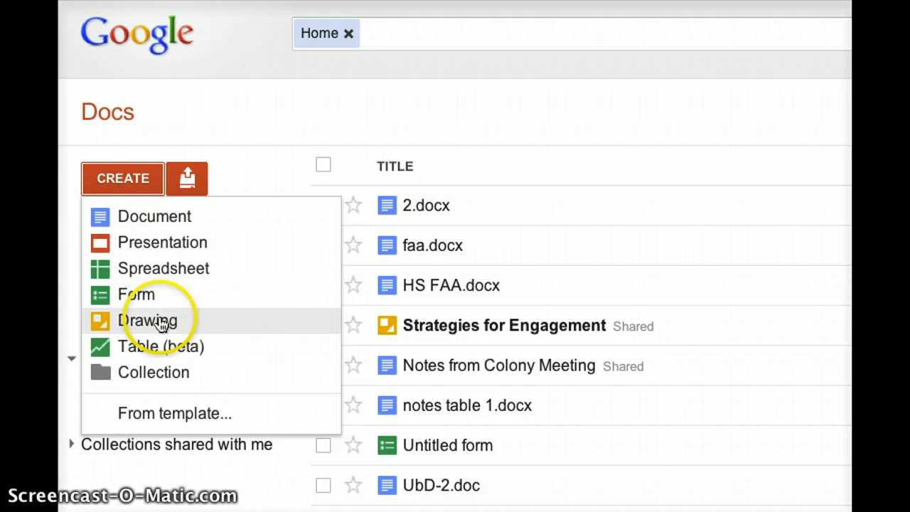
{"action": "left_click", "coordinate": [147, 321]}
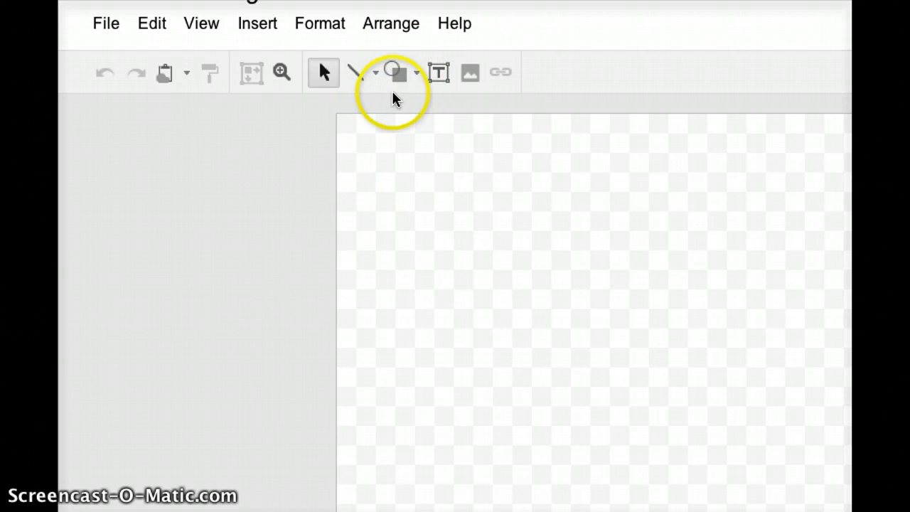
{"action": "mouse_move", "coordinate": [416, 75]}
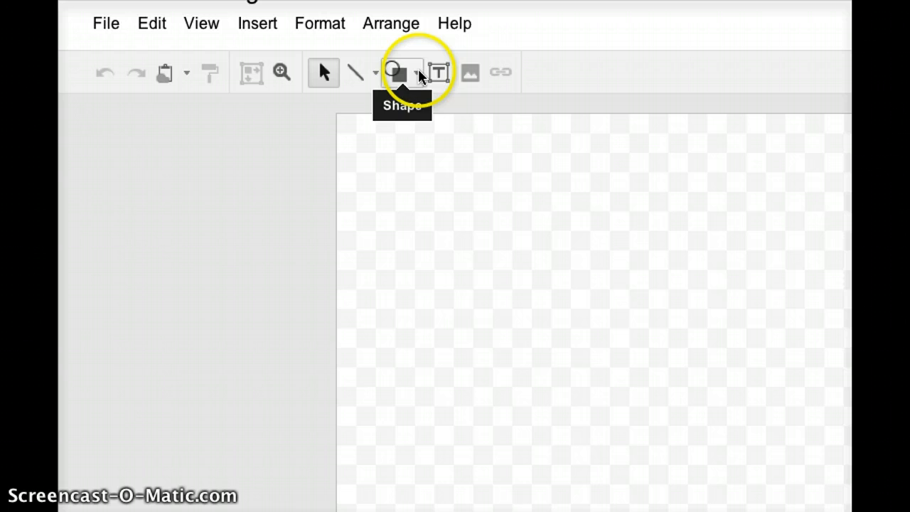
Select the Oval tool from the Shape dropdown's Shapes list
{"action": "left_click", "coordinate": [417, 72]}
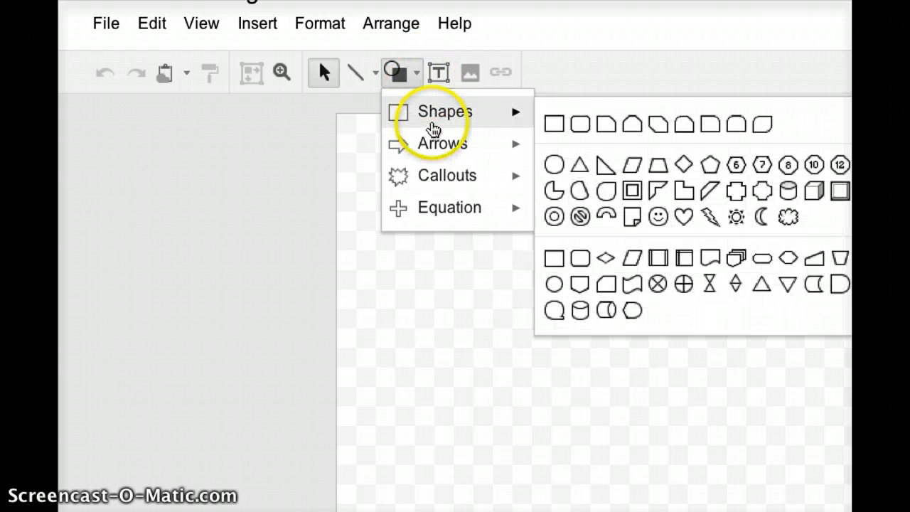
{"action": "mouse_move", "coordinate": [540, 128]}
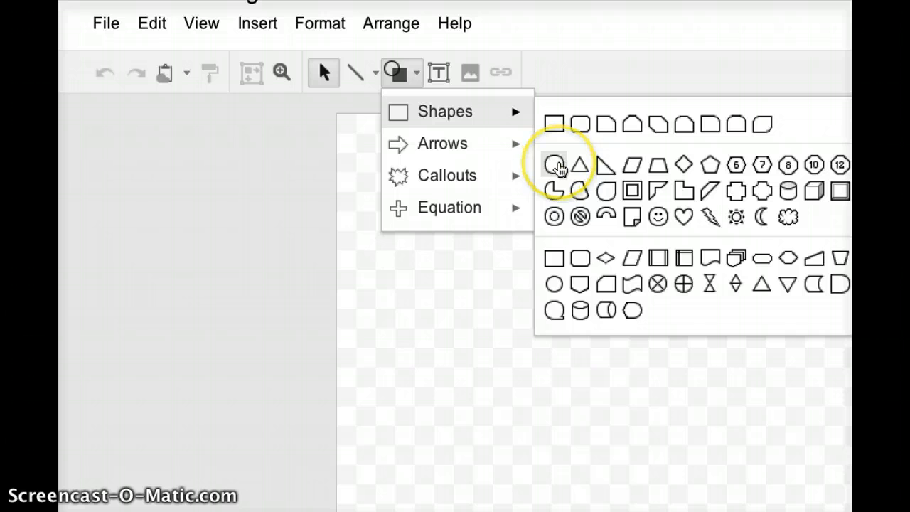
{"action": "mouse_move", "coordinate": [554, 165]}
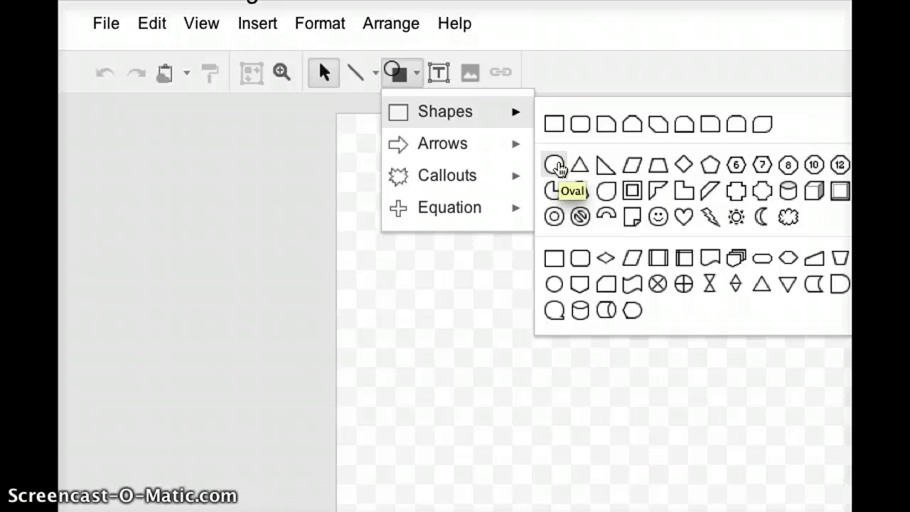
{"action": "mouse_move", "coordinate": [554, 283]}
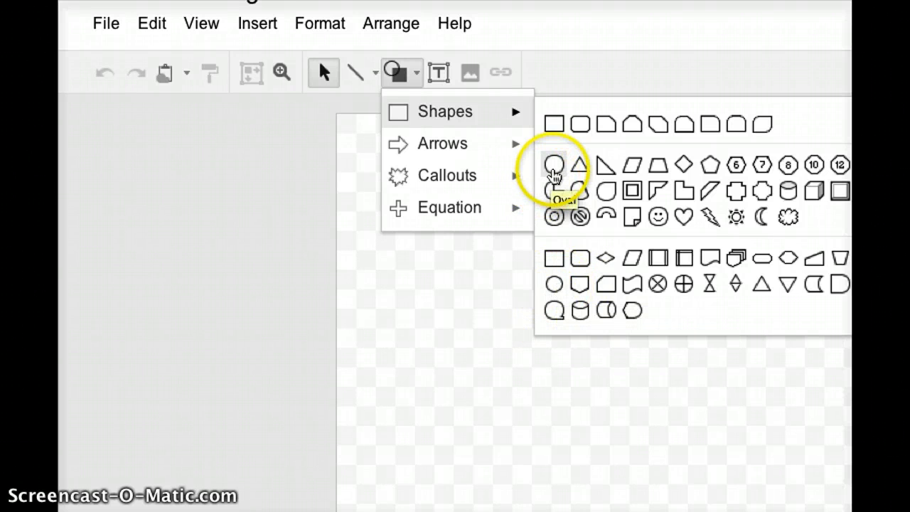
{"action": "left_click", "coordinate": [553, 164]}
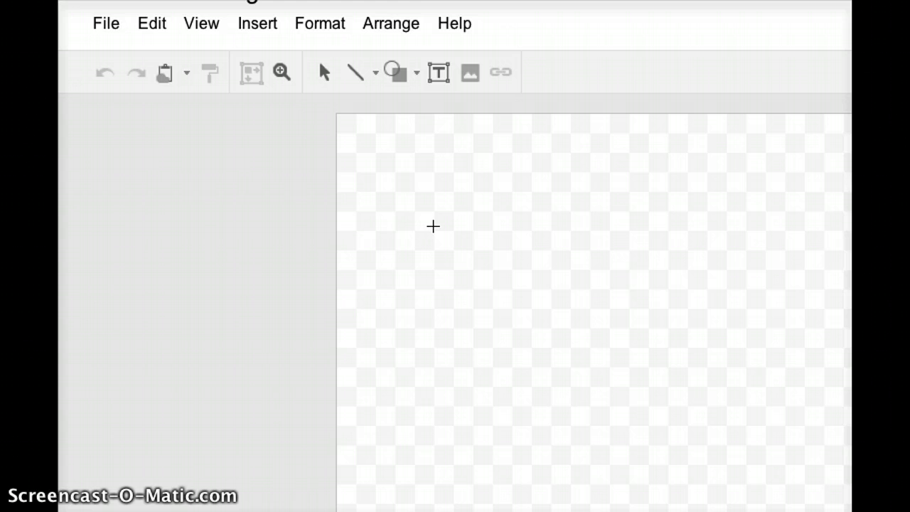
Drag out a large circle on the canvas for the Venn diagram
{"action": "left_click_drag", "start_coordinate": [433, 226], "coordinate": [608, 418]}
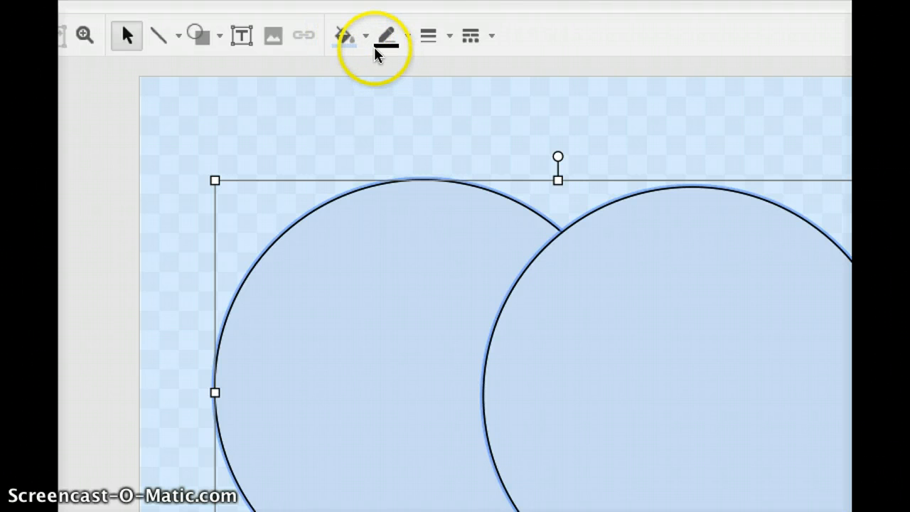
Apply a custom, partly transparent medium-blue fill to both circles
{"action": "left_click", "coordinate": [364, 35]}
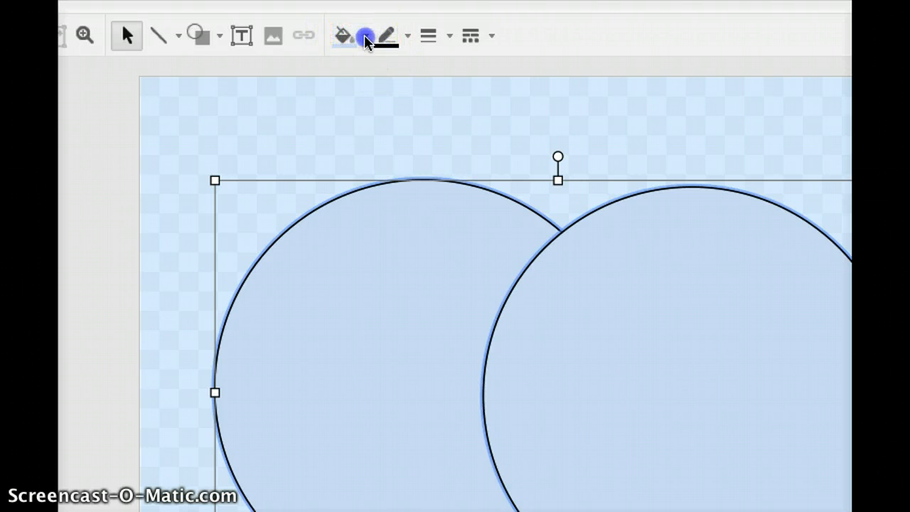
{"action": "left_click", "coordinate": [343, 36]}
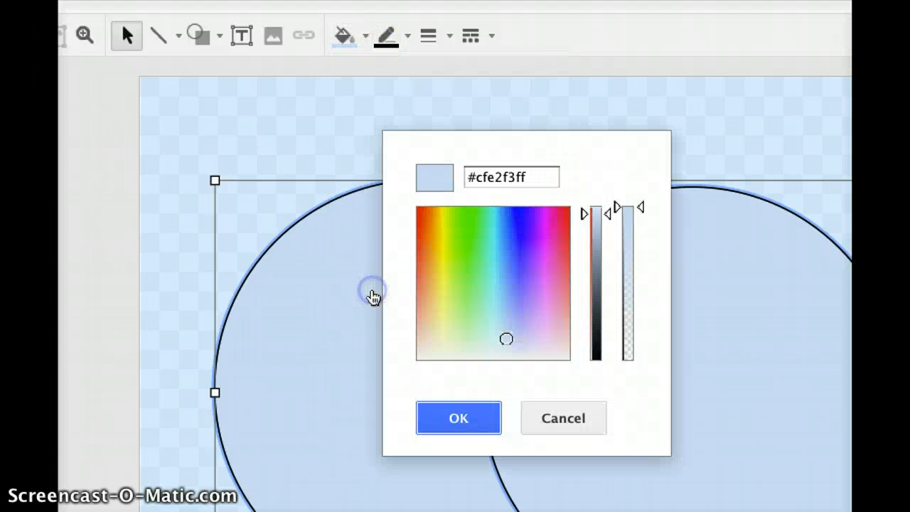
{"action": "mouse_move", "coordinate": [396, 292]}
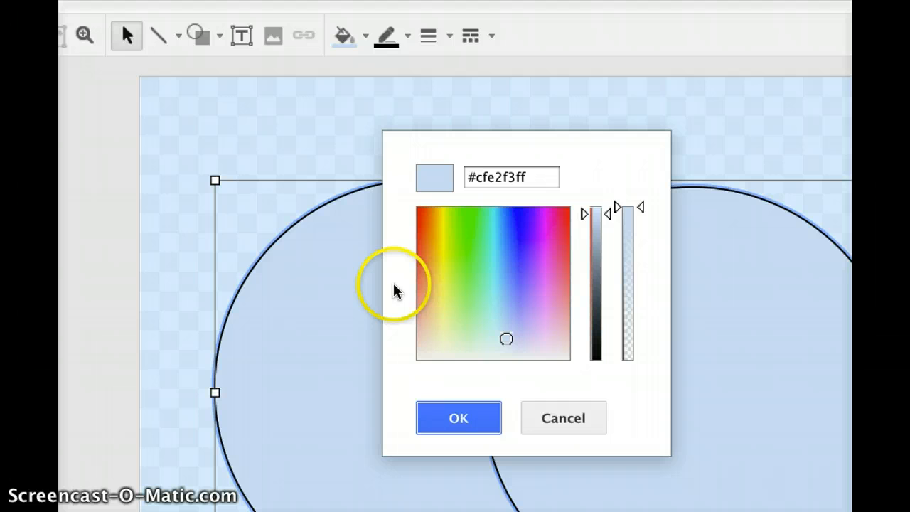
{"action": "mouse_move", "coordinate": [641, 212]}
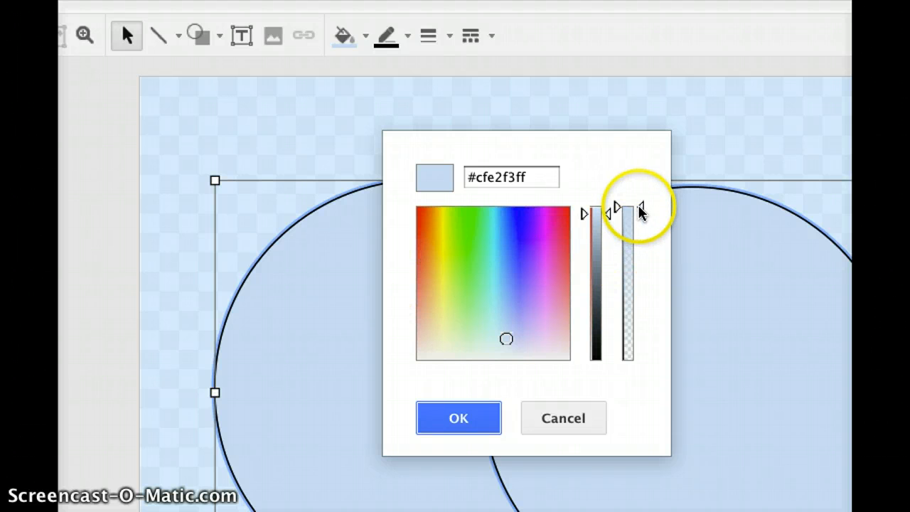
{"action": "left_click_drag", "start_coordinate": [640, 213], "coordinate": [638, 288]}
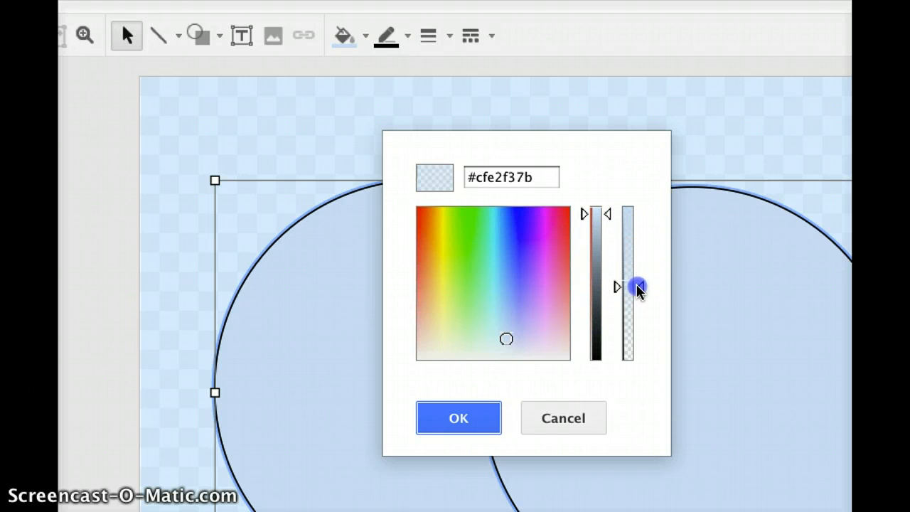
{"action": "left_click_drag", "start_coordinate": [638, 287], "coordinate": [640, 292]}
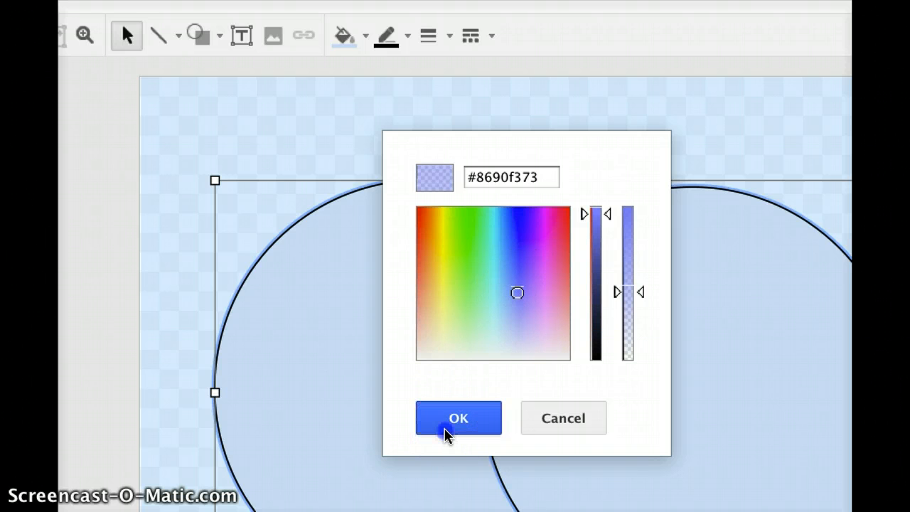
{"action": "left_click", "coordinate": [458, 418]}
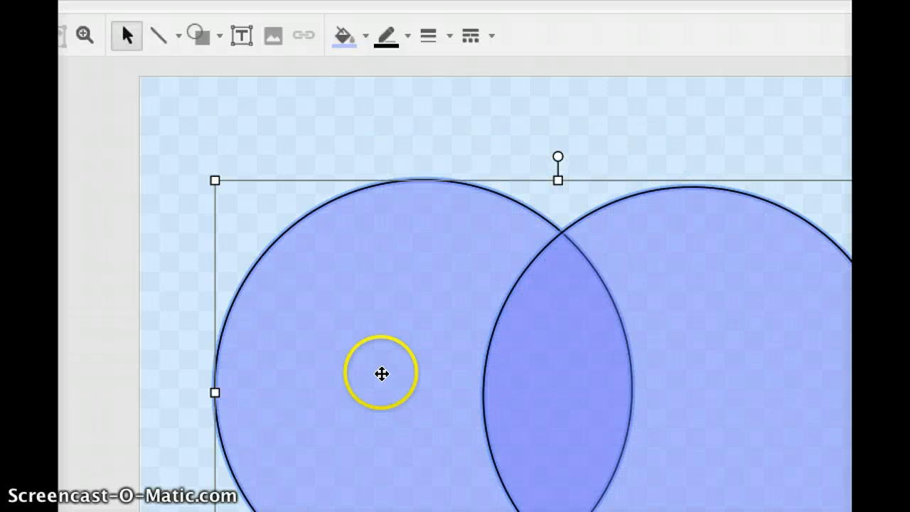
{"action": "mouse_move", "coordinate": [663, 319]}
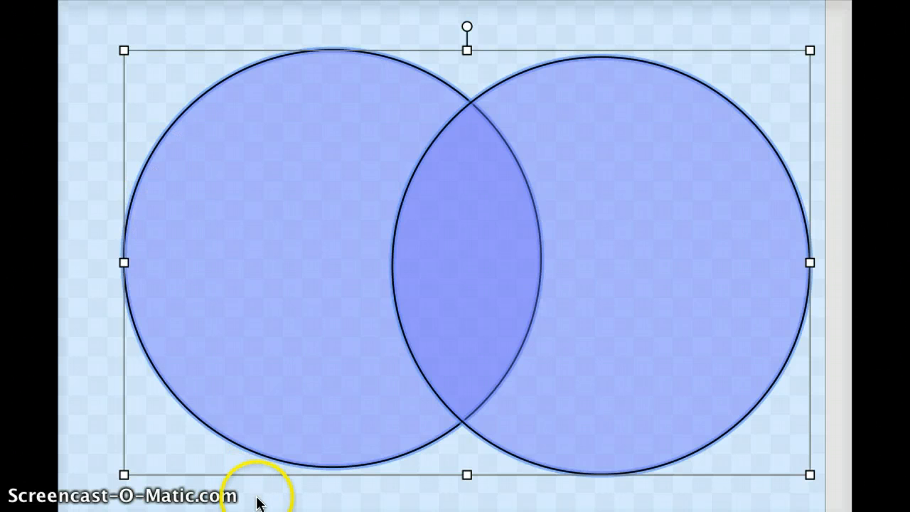
{"action": "mouse_move", "coordinate": [104, 441]}
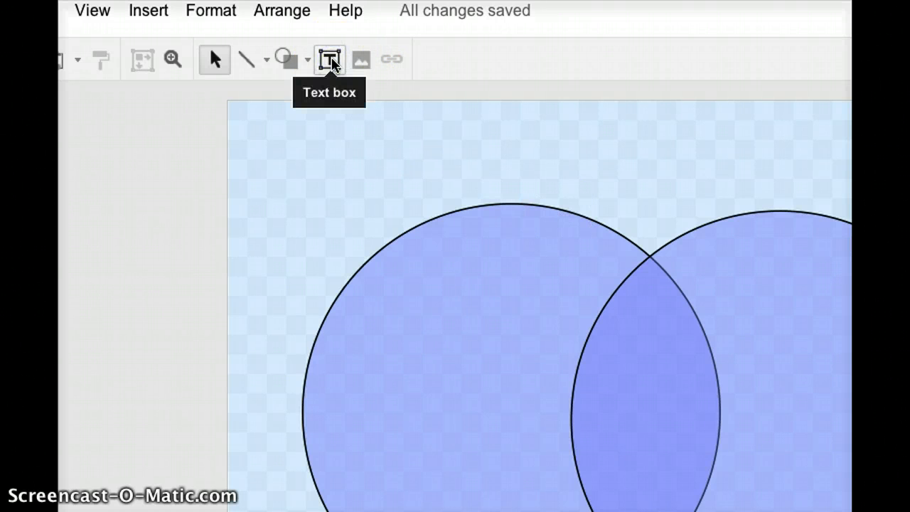
Add text boxes 'Legs' and 'Scales' in the two circles, then select the labels
{"action": "left_click", "coordinate": [329, 59]}
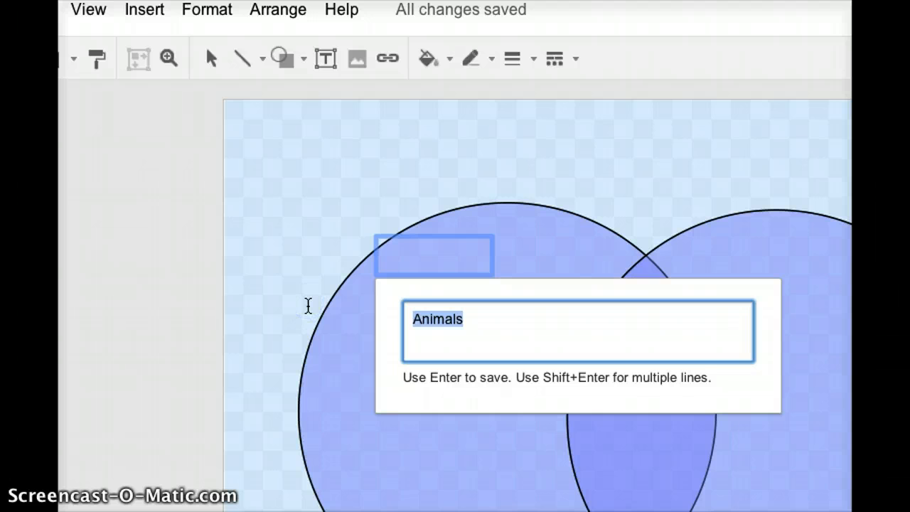
{"action": "type", "text": "Legs"}
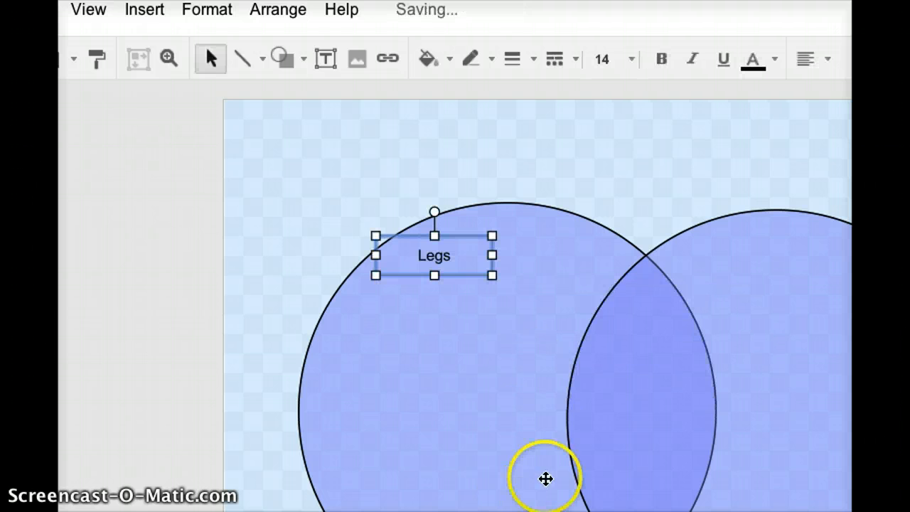
{"action": "mouse_move", "coordinate": [326, 59]}
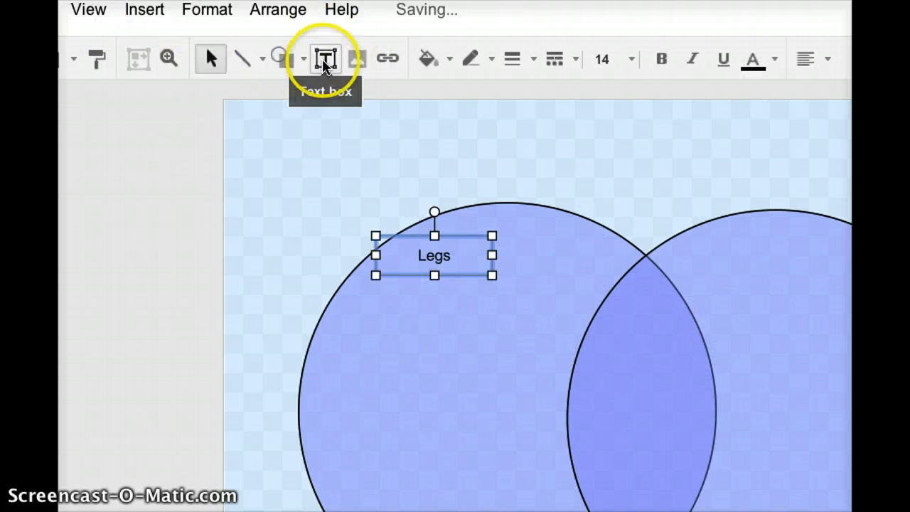
{"action": "left_click", "coordinate": [325, 58]}
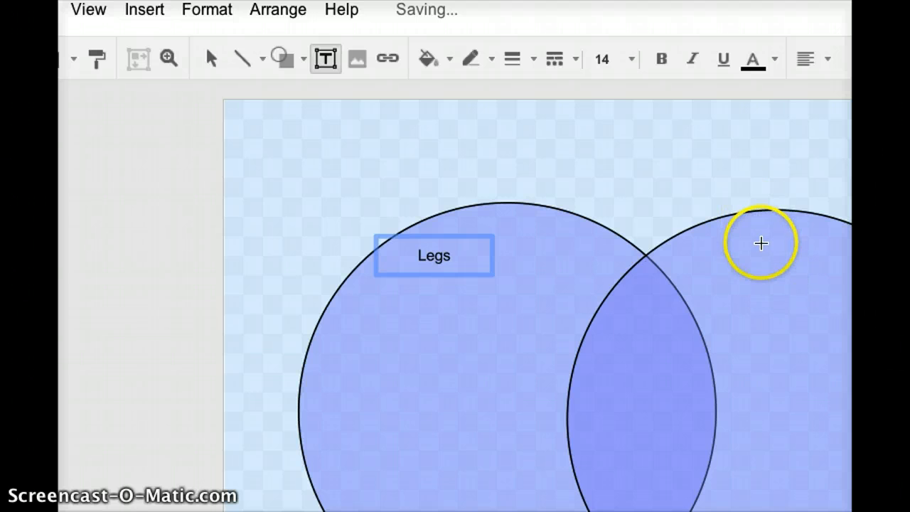
{"action": "left_click", "coordinate": [761, 243]}
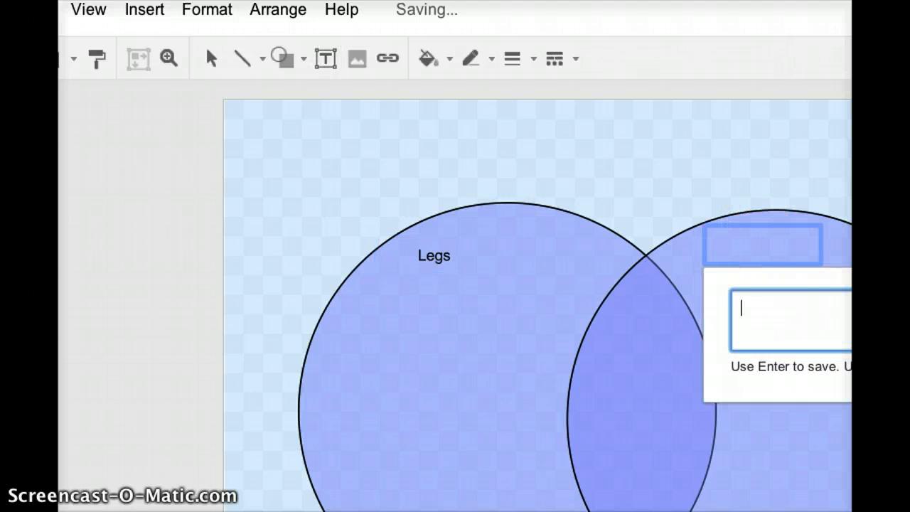
{"action": "type", "text": "Sca"}
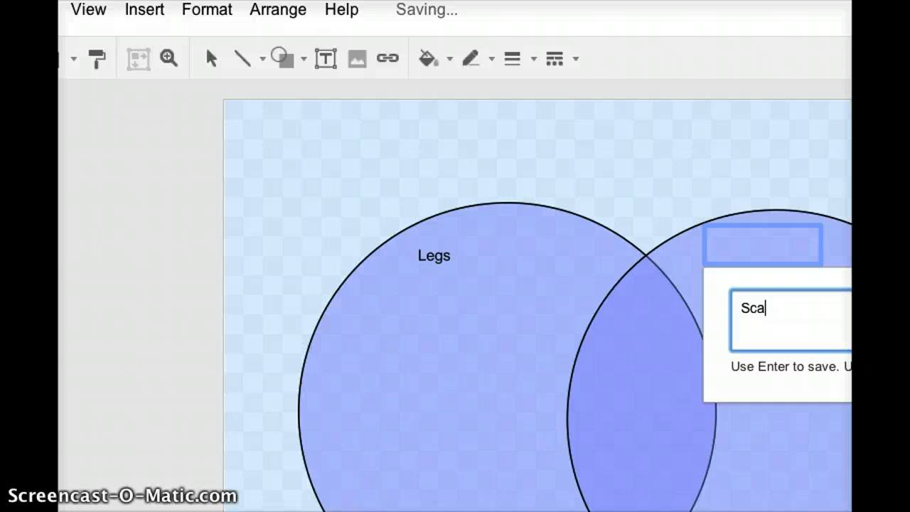
{"action": "type", "text": "les"}
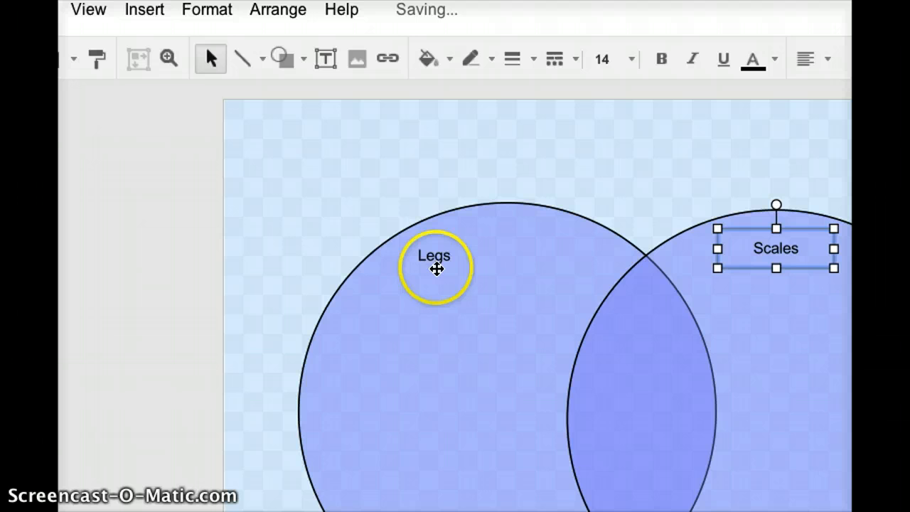
{"action": "left_click", "coordinate": [434, 256]}
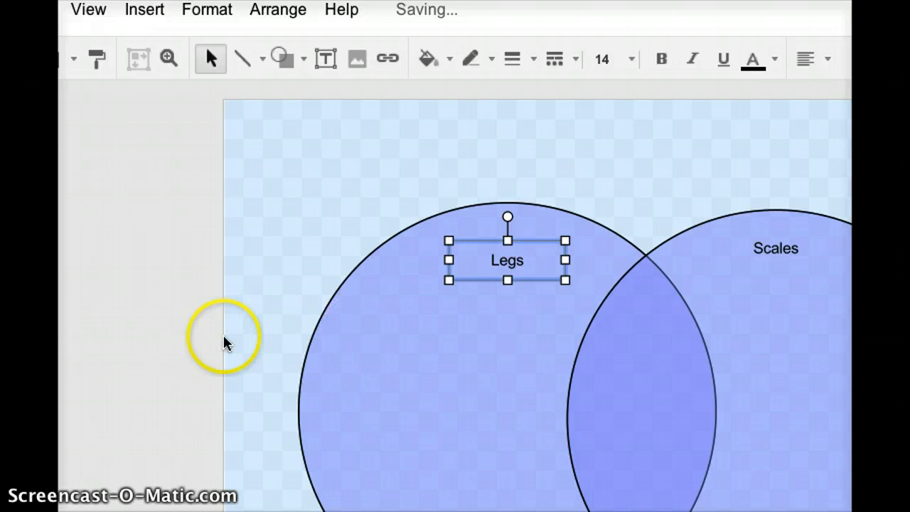
{"action": "mouse_move", "coordinate": [217, 347]}
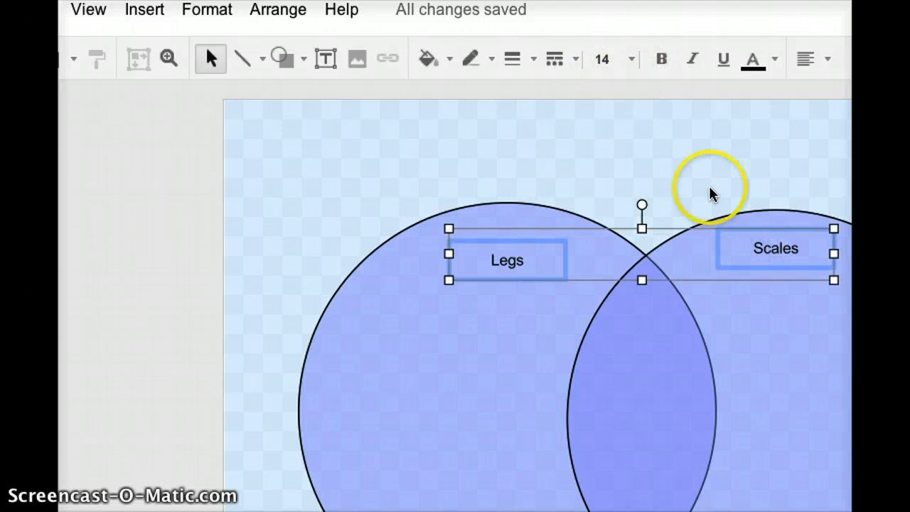
Set both labels' font size to 24, then click away on the canvas
{"action": "left_click", "coordinate": [601, 59]}
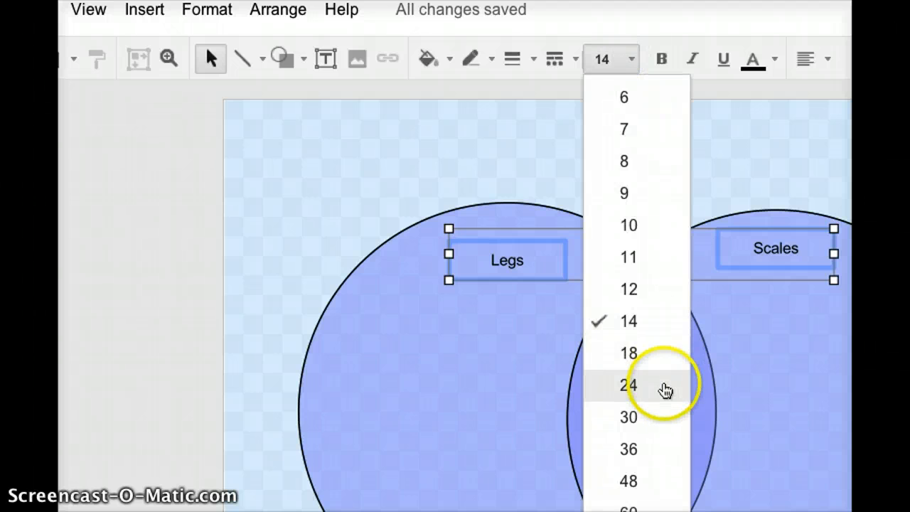
{"action": "left_click", "coordinate": [628, 384]}
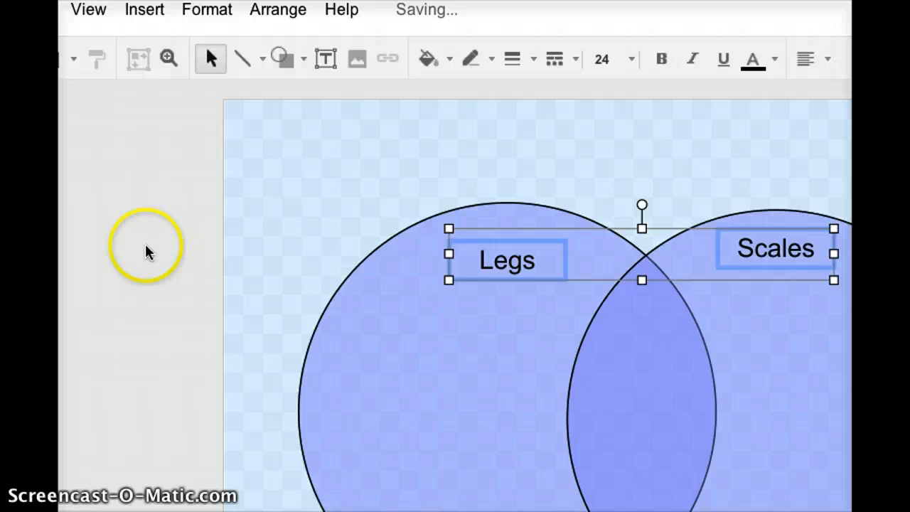
{"action": "left_click", "coordinate": [226, 219]}
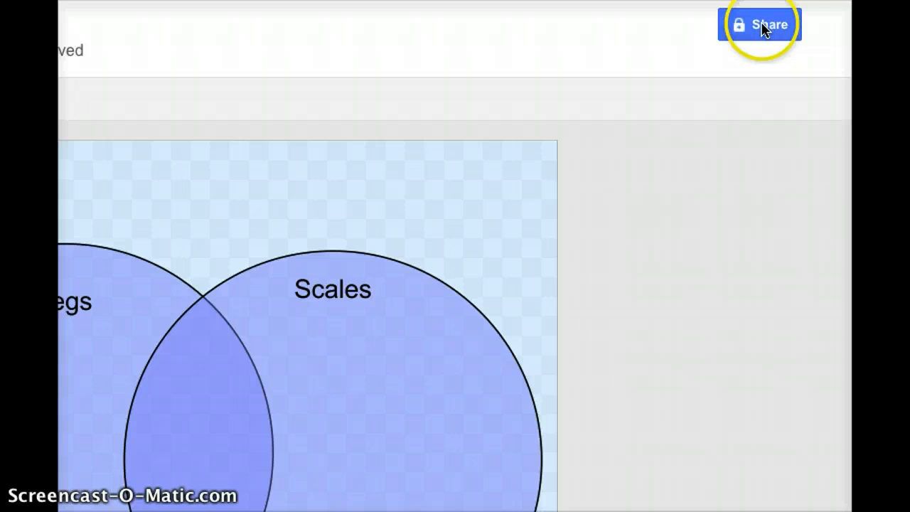
Open the drawing's Share settings, currently showing it as private
{"action": "left_click", "coordinate": [759, 24]}
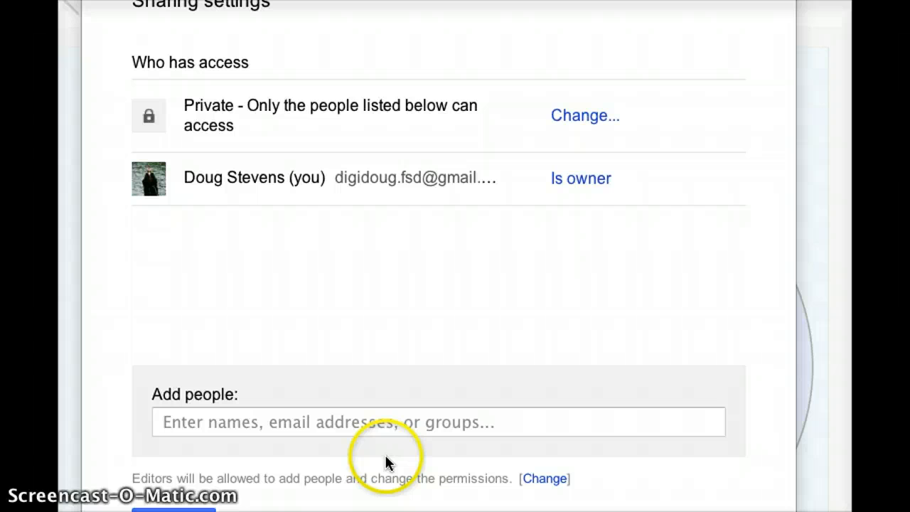
{"action": "mouse_move", "coordinate": [403, 410]}
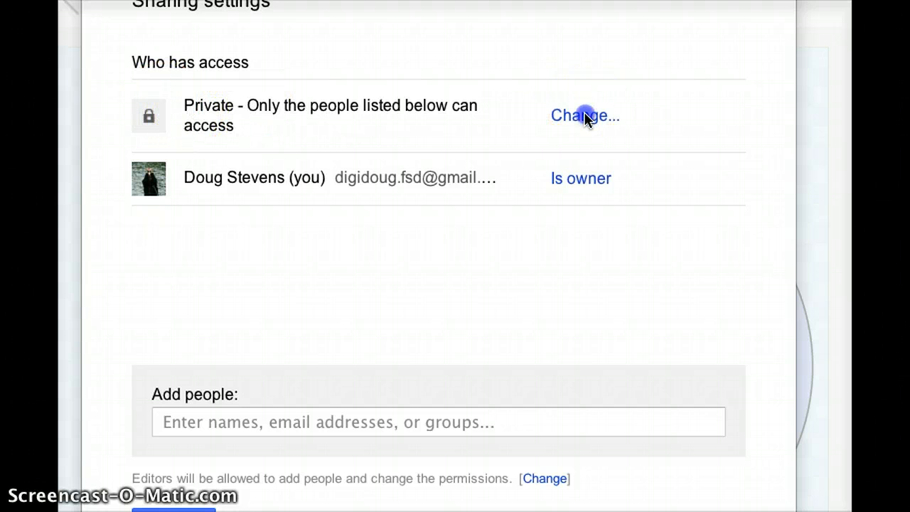
Change access to Anyone with the link, allow editing, and save
{"action": "left_click", "coordinate": [580, 115]}
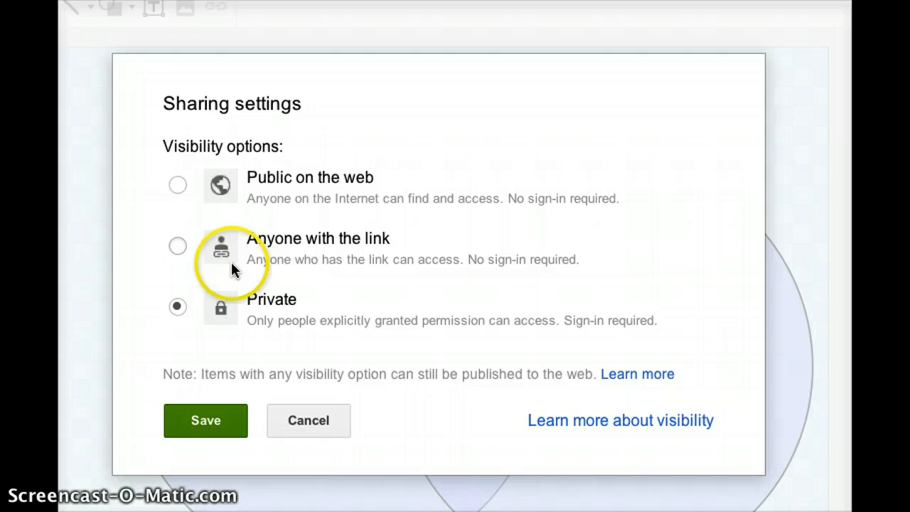
{"action": "left_click", "coordinate": [177, 246]}
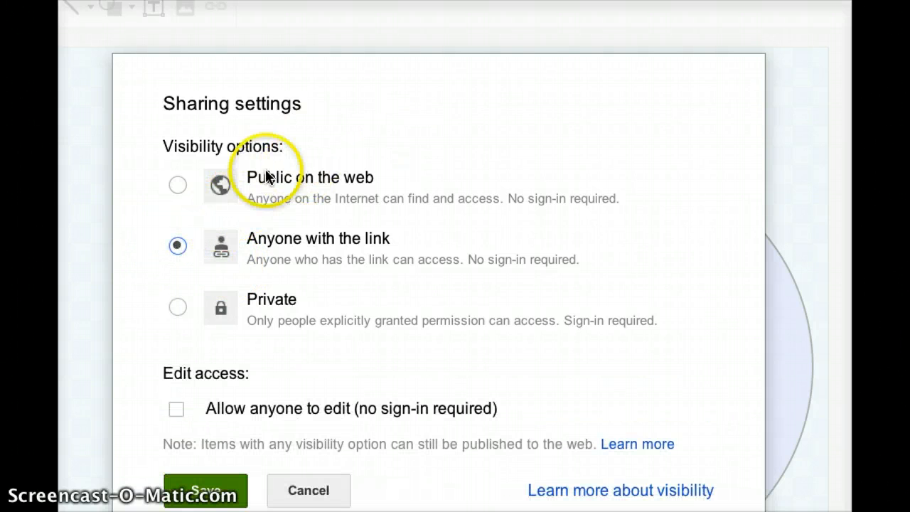
{"action": "mouse_move", "coordinate": [441, 187]}
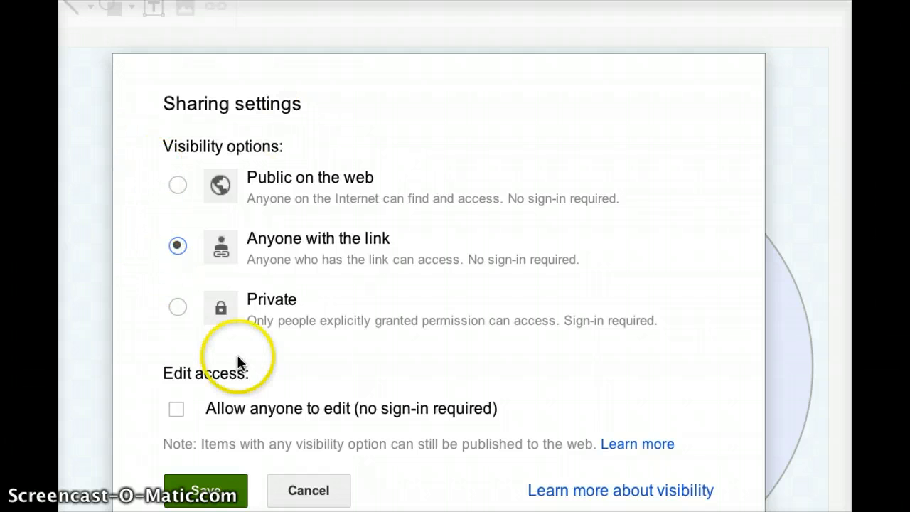
{"action": "mouse_move", "coordinate": [331, 216]}
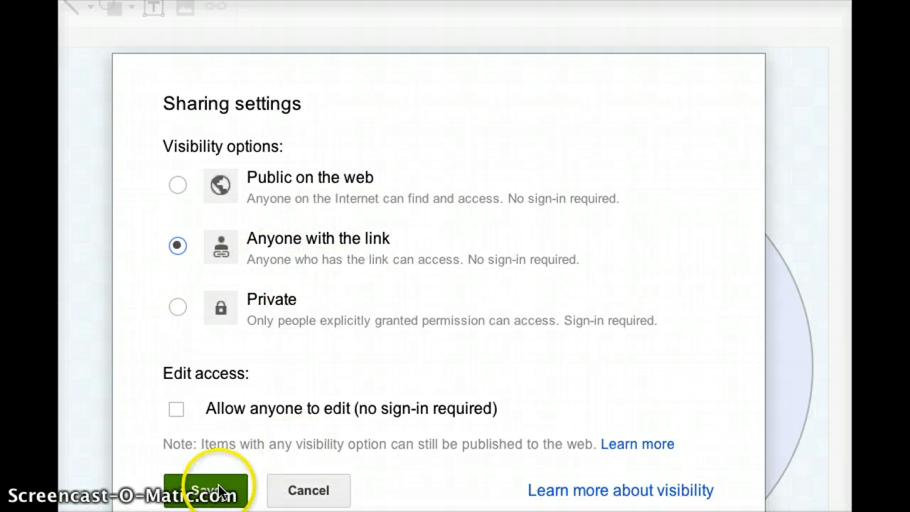
{"action": "mouse_move", "coordinate": [128, 400]}
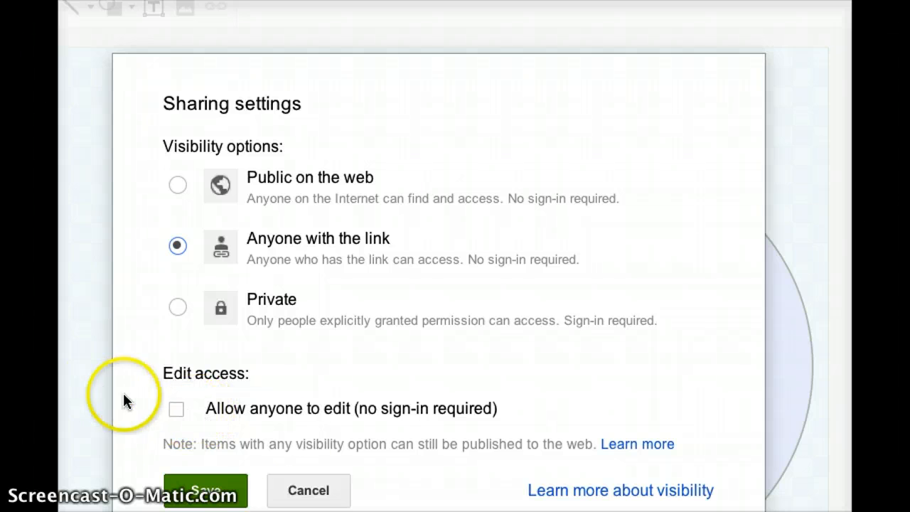
{"action": "left_click", "coordinate": [176, 408]}
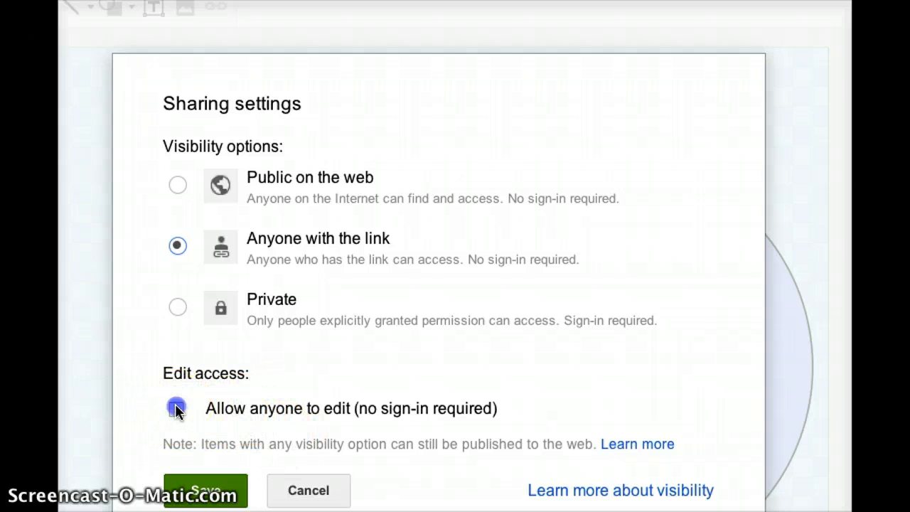
{"action": "left_click", "coordinate": [177, 407]}
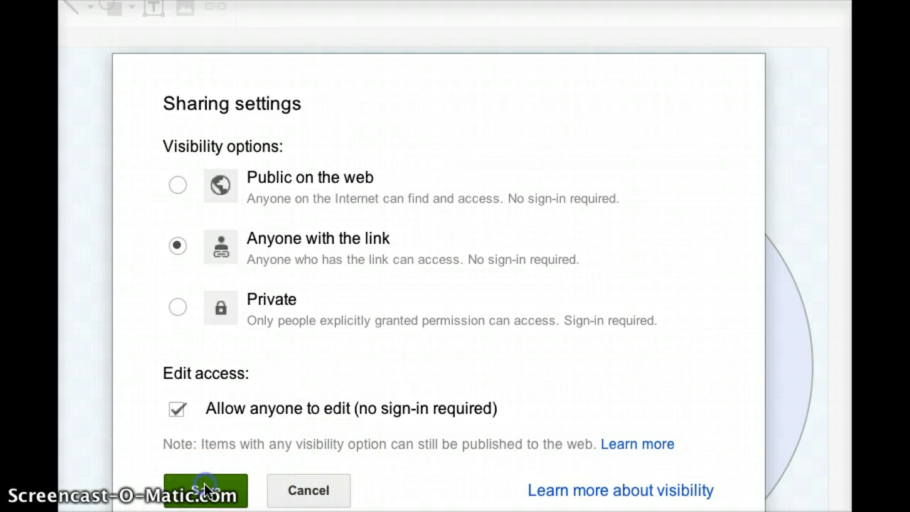
{"action": "left_click", "coordinate": [205, 490]}
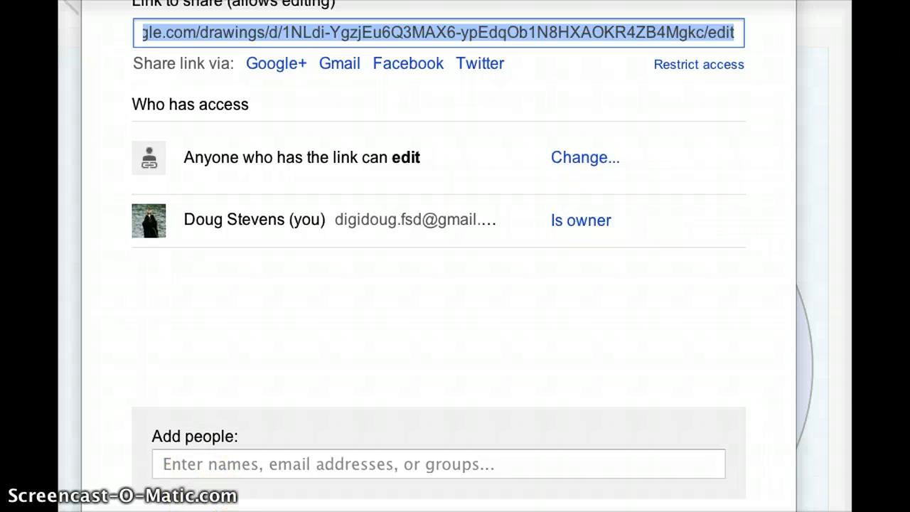
{"action": "mouse_move", "coordinate": [317, 60]}
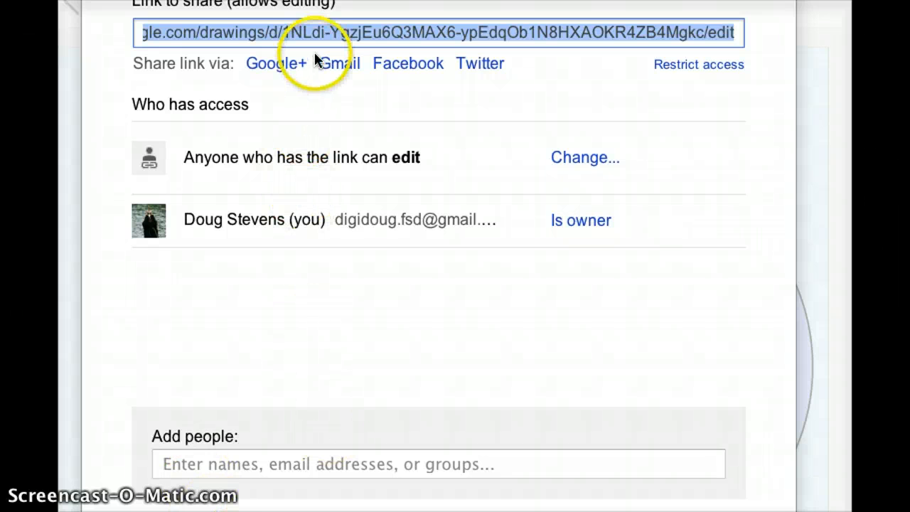
{"action": "mouse_move", "coordinate": [558, 57]}
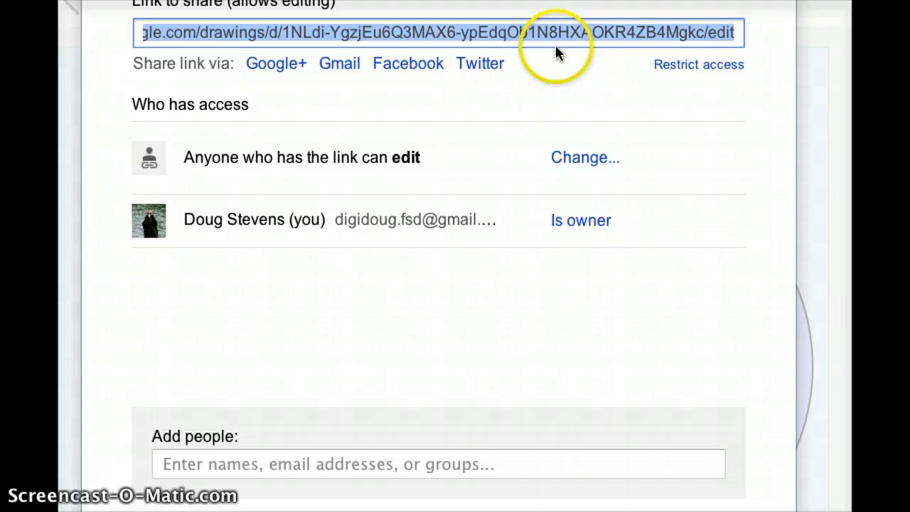
Copy the drawing's editable link from the Link to share box
{"action": "right_click", "coordinate": [558, 34]}
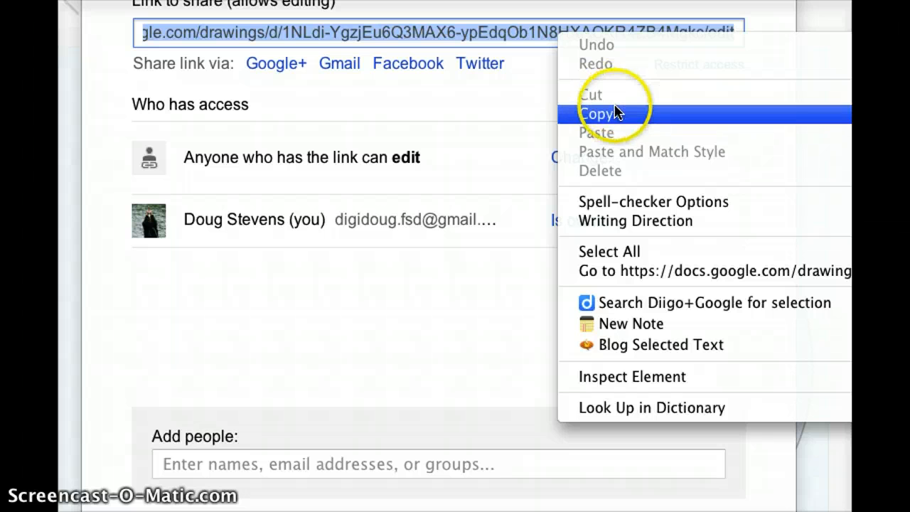
{"action": "left_click", "coordinate": [597, 113]}
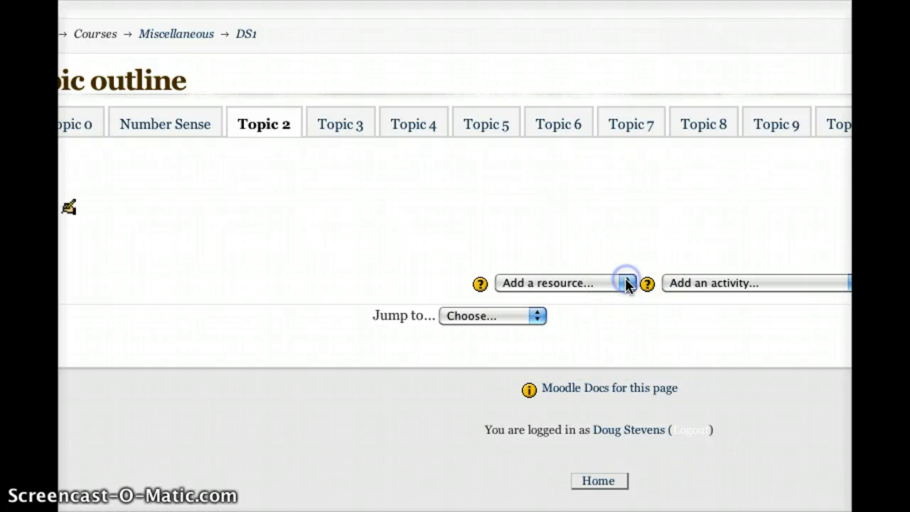
Choose URL from Topic 2's Add a resource dropdown
{"action": "left_click", "coordinate": [626, 279]}
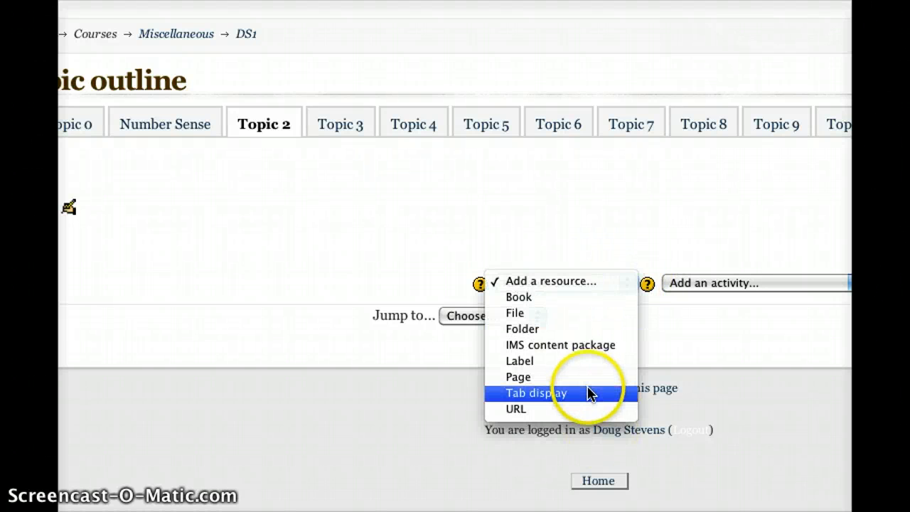
{"action": "mouse_move", "coordinate": [587, 409]}
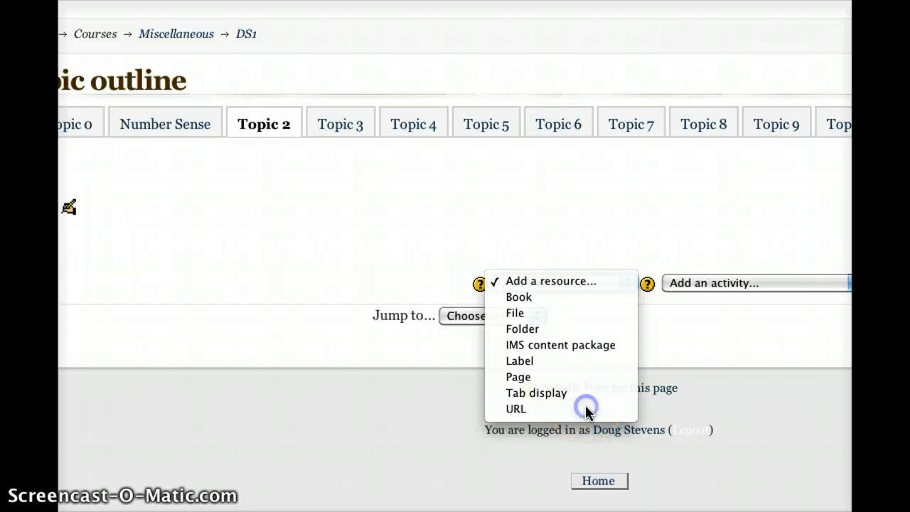
{"action": "left_click", "coordinate": [516, 408]}
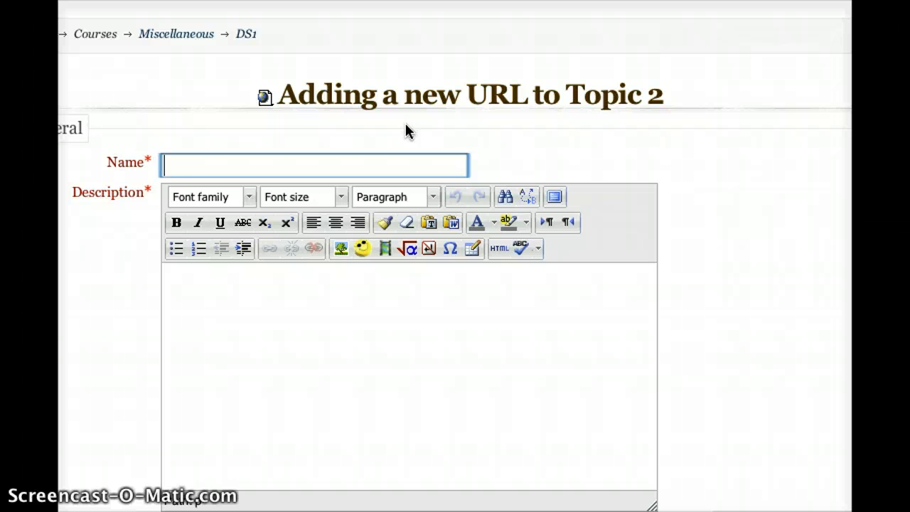
Name the new URL resource 'Add to our VENN Diagram'
{"action": "type", "text": "Ax"}
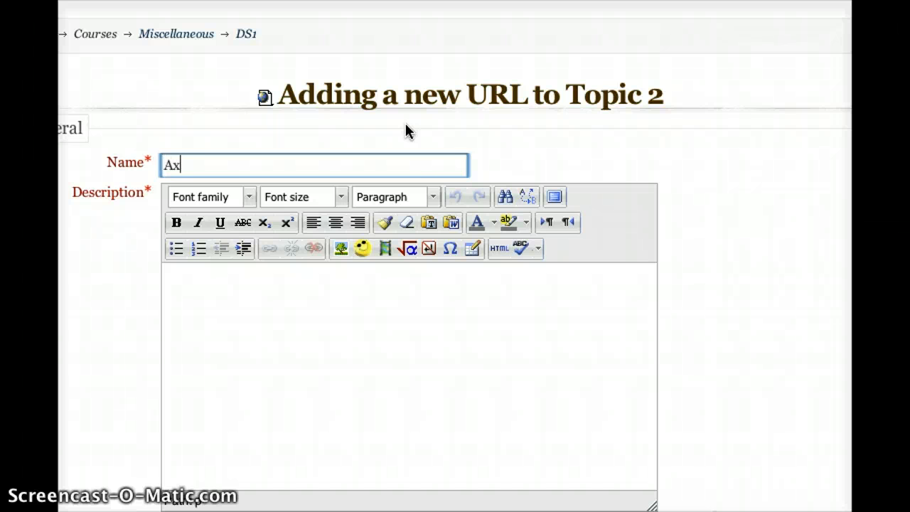
{"action": "type", "text": "Add to"}
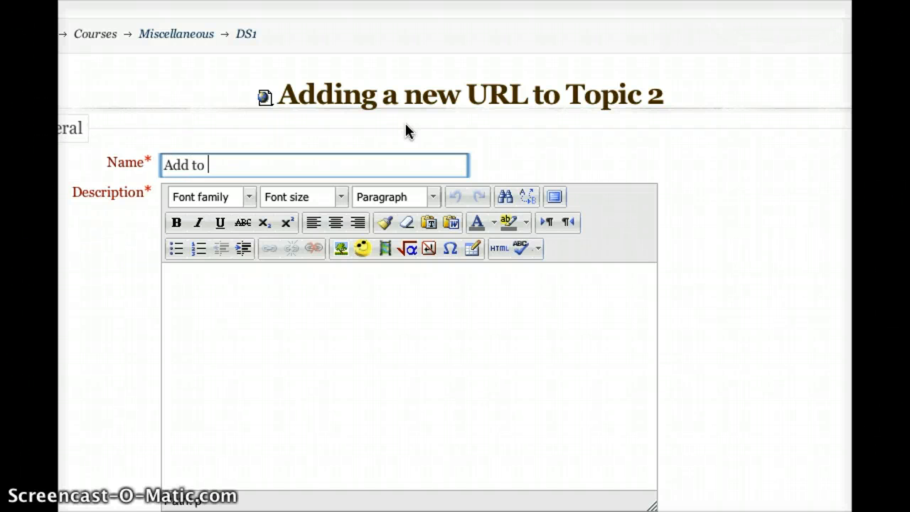
{"action": "type", "text": "our V"}
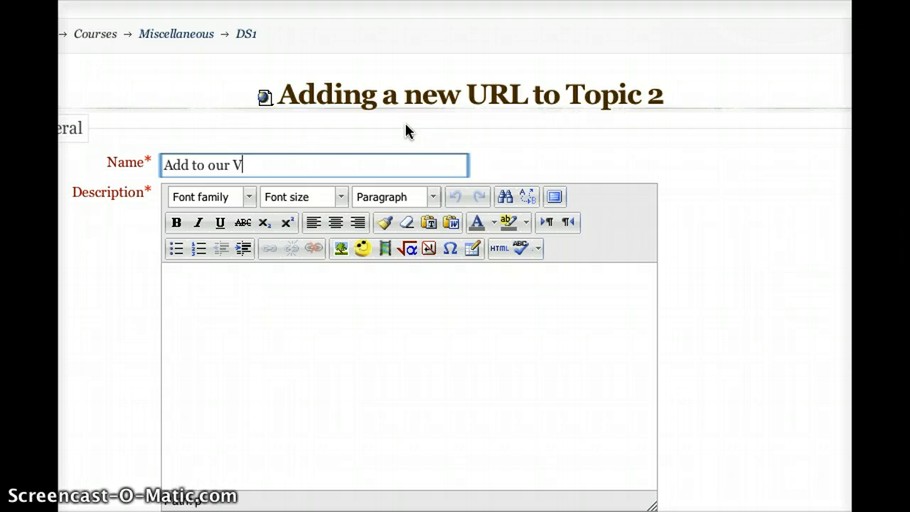
{"action": "type", "text": "ENN"}
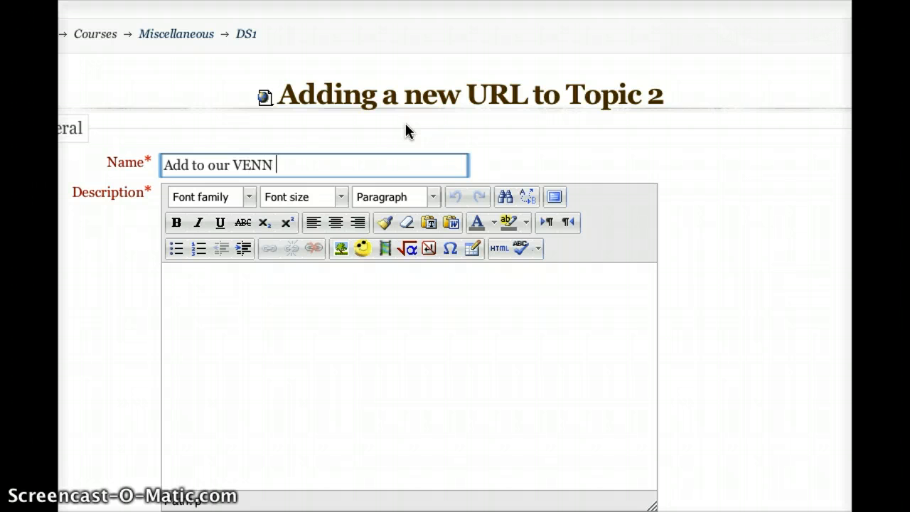
{"action": "type", "text": "Diagra"}
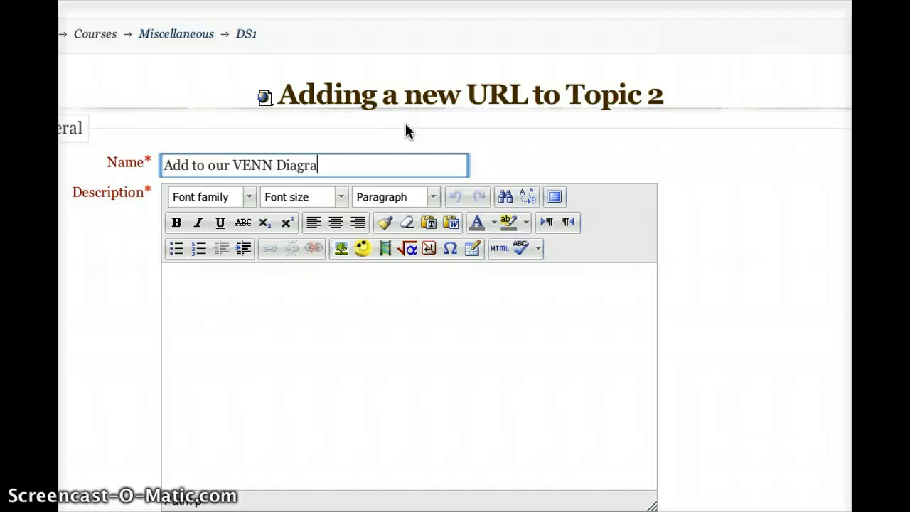
Enter 'Please click below' as the resource description
{"action": "type", "text": "Plea"}
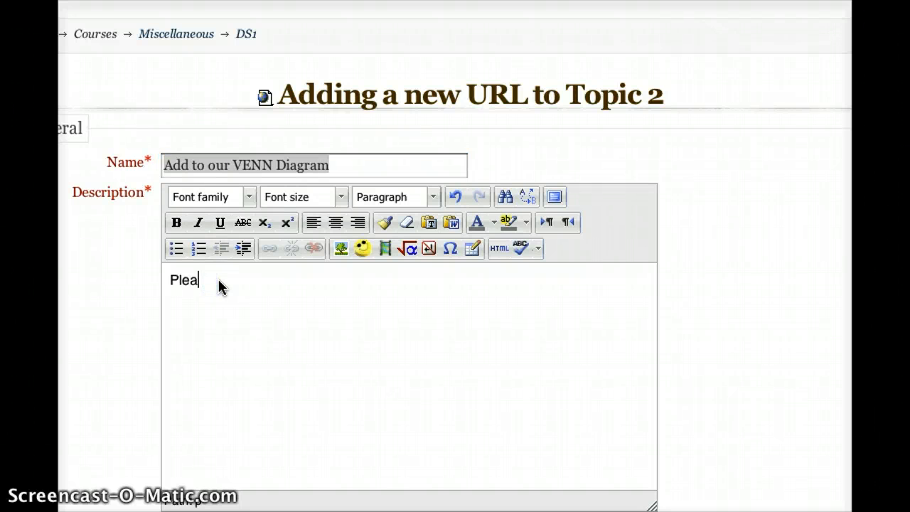
{"action": "type", "text": "se"}
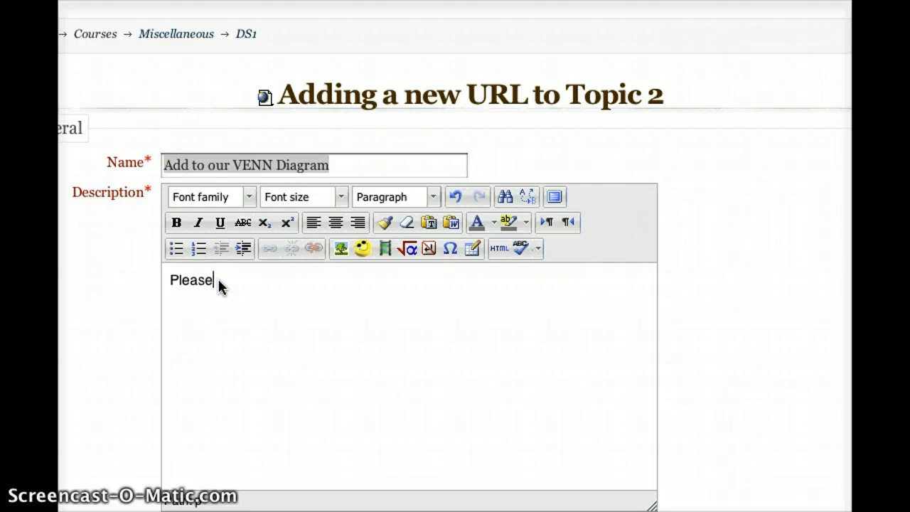
{"action": "type", "text": "click bel"}
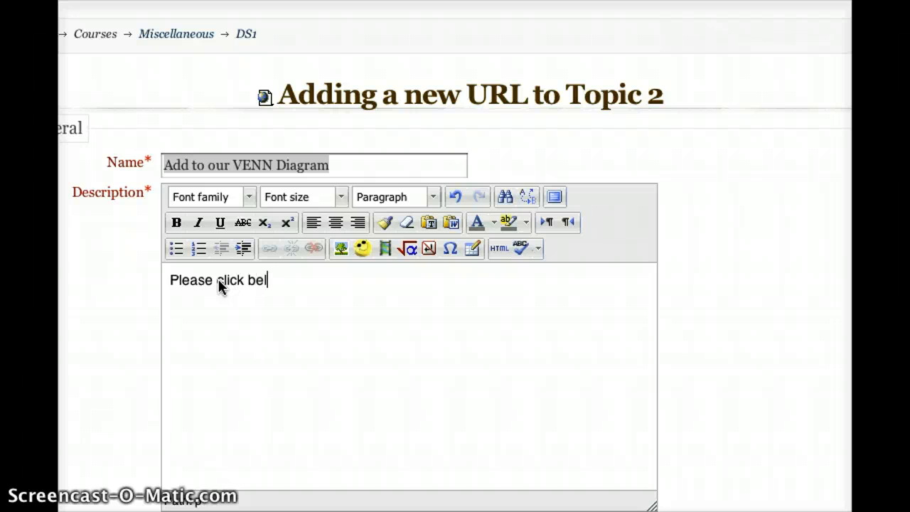
{"action": "type", "text": "ow"}
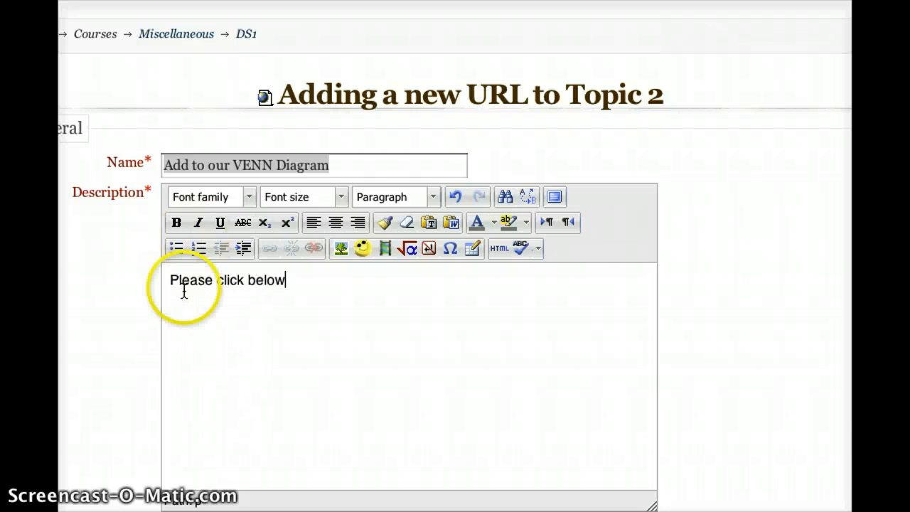
Set the URL resource display to 'In pop-up' and choose Save and display
{"action": "scroll", "scroll_direction": "down", "scroll_amount": 3}
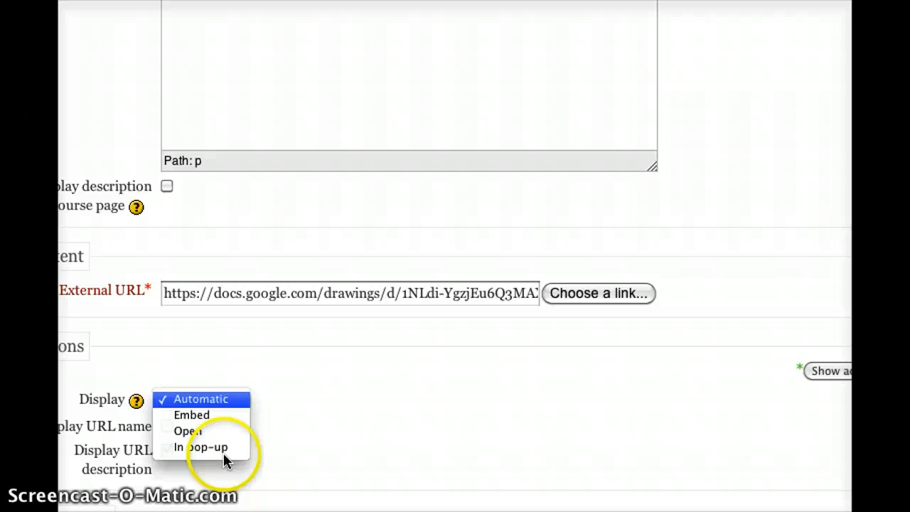
{"action": "left_click", "coordinate": [202, 447]}
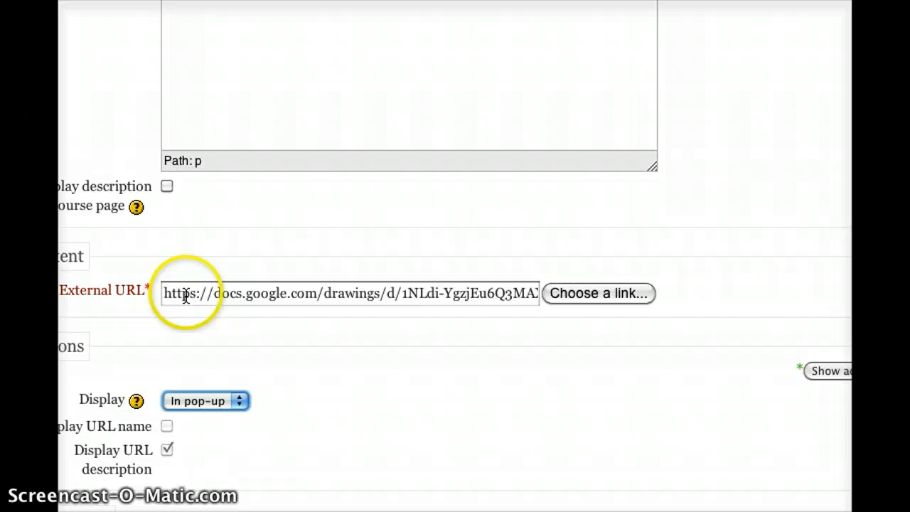
{"action": "scroll", "scroll_direction": "down", "scroll_amount": 3}
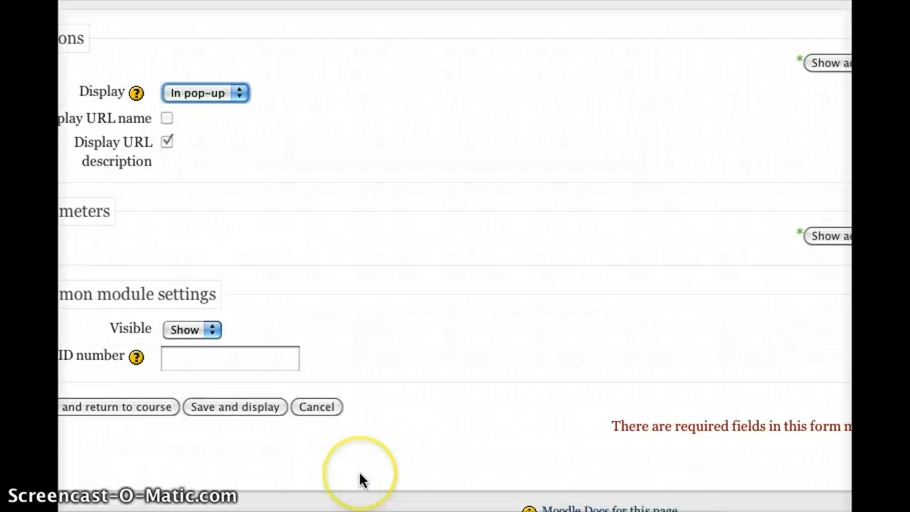
{"action": "left_click", "coordinate": [234, 407]}
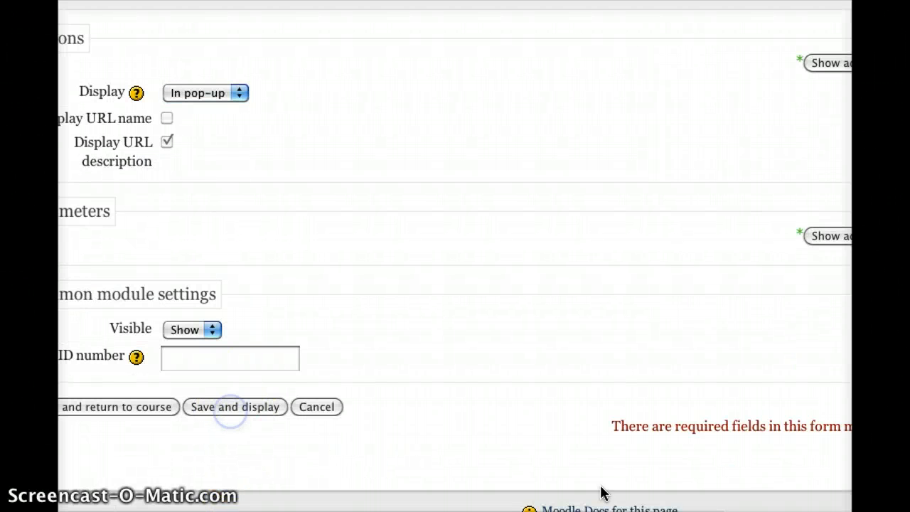
{"action": "left_click", "coordinate": [234, 407]}
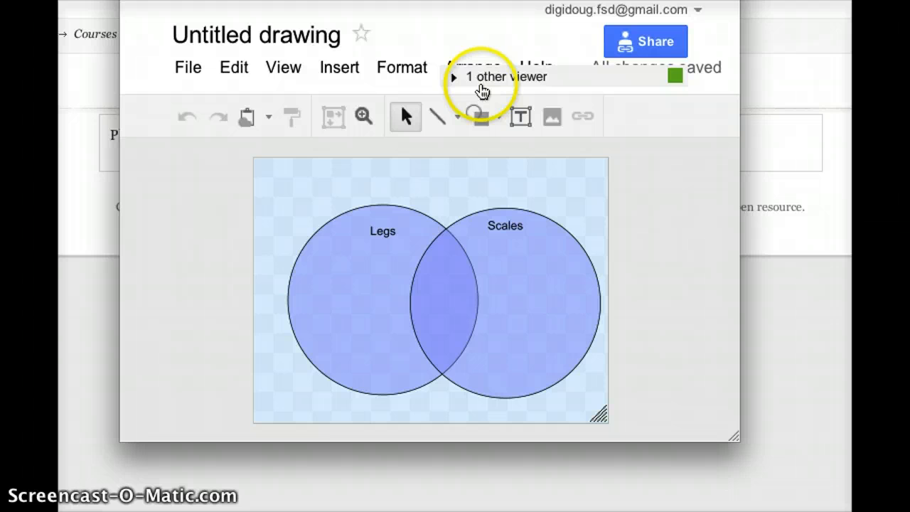
{"action": "mouse_move", "coordinate": [690, 444]}
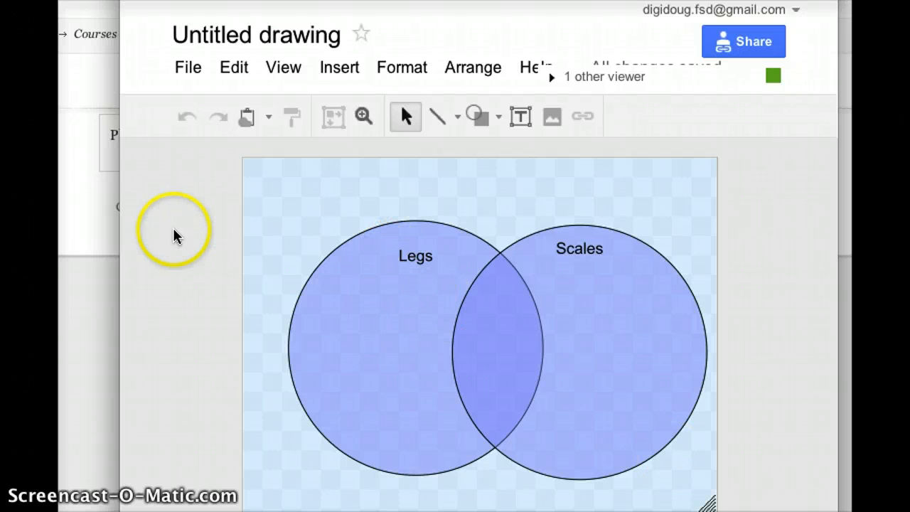
{"action": "mouse_move", "coordinate": [520, 116]}
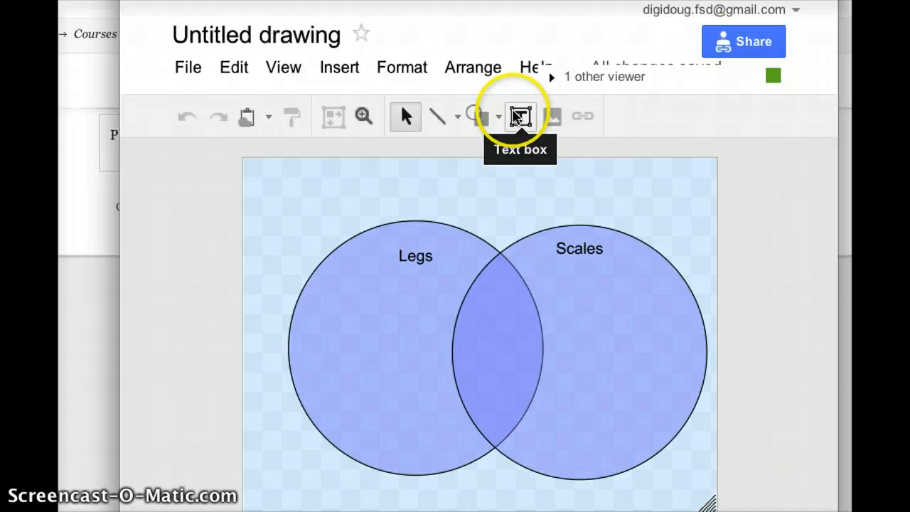
Choose the Text box tool in the enlarged pop-up Venn diagram
{"action": "left_click", "coordinate": [520, 116]}
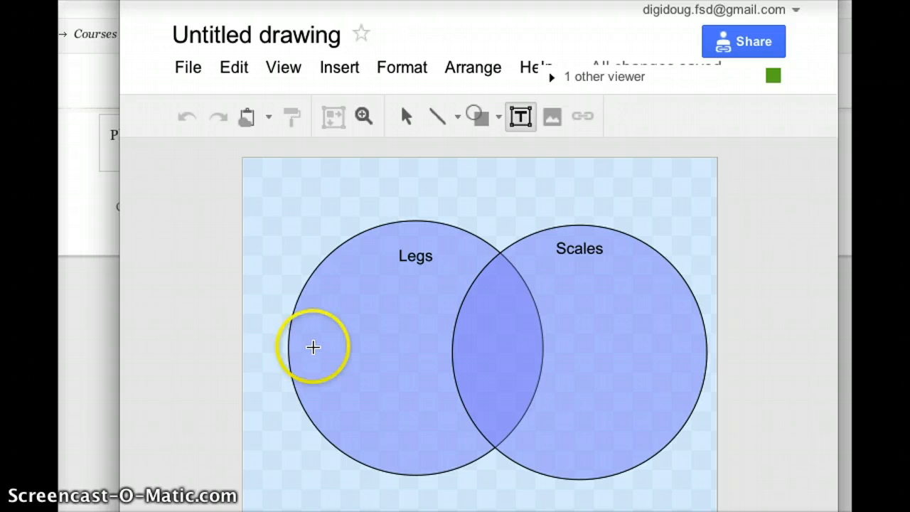
Add text labels Cat (Legs circle), Fish (Scales circle) and Lizard (overlap)
{"action": "left_click", "coordinate": [313, 347]}
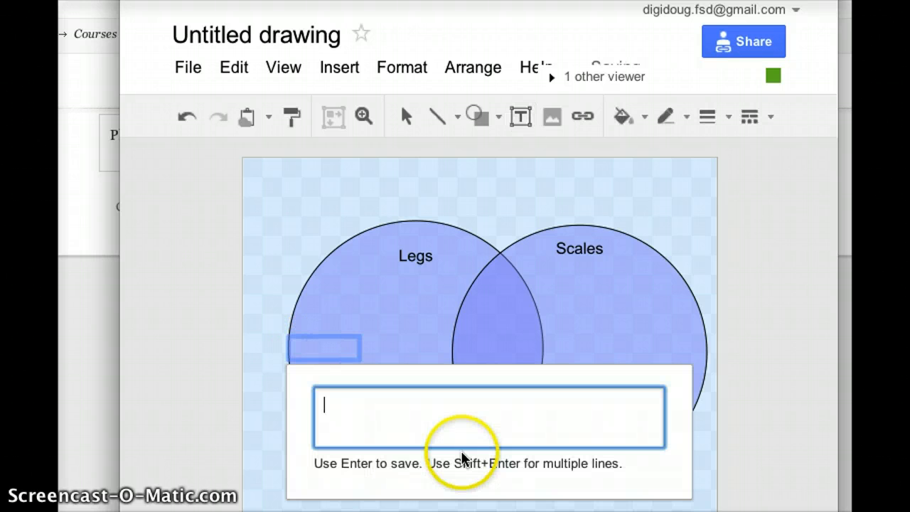
{"action": "type", "text": "c"}
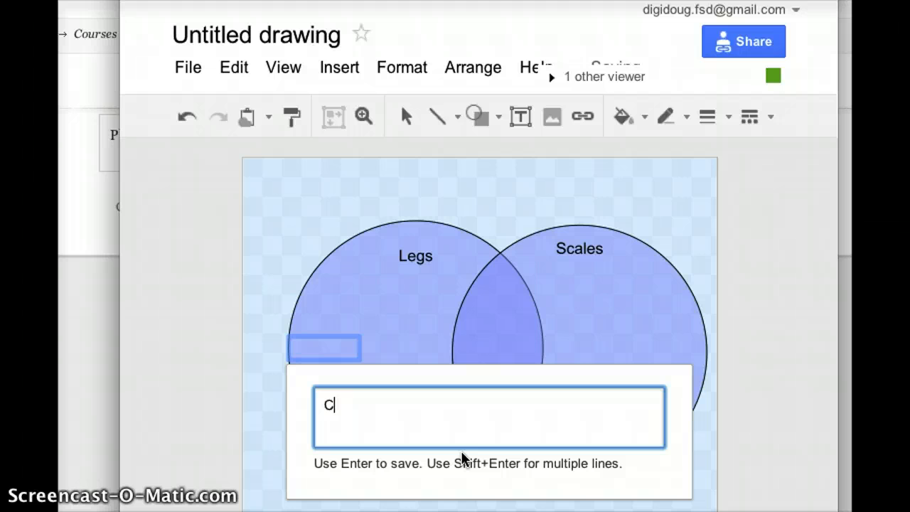
{"action": "type", "text": "at"}
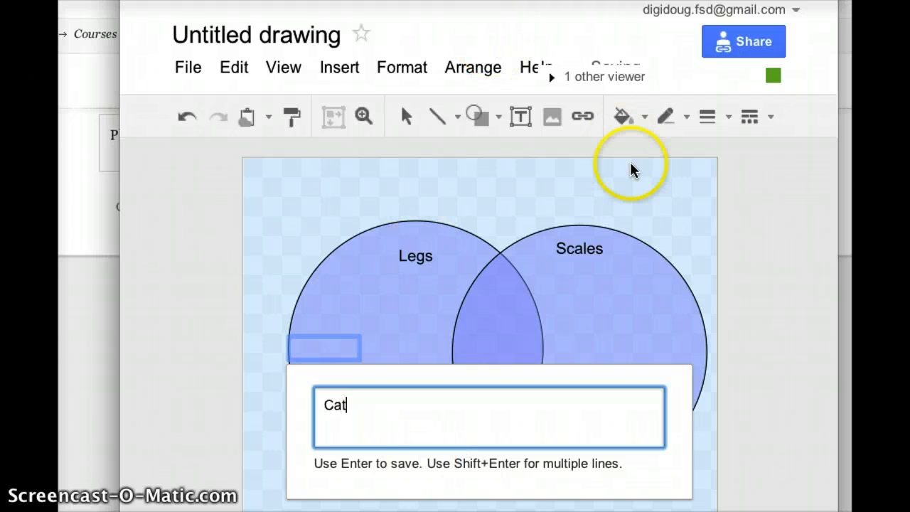
{"action": "mouse_move", "coordinate": [645, 312]}
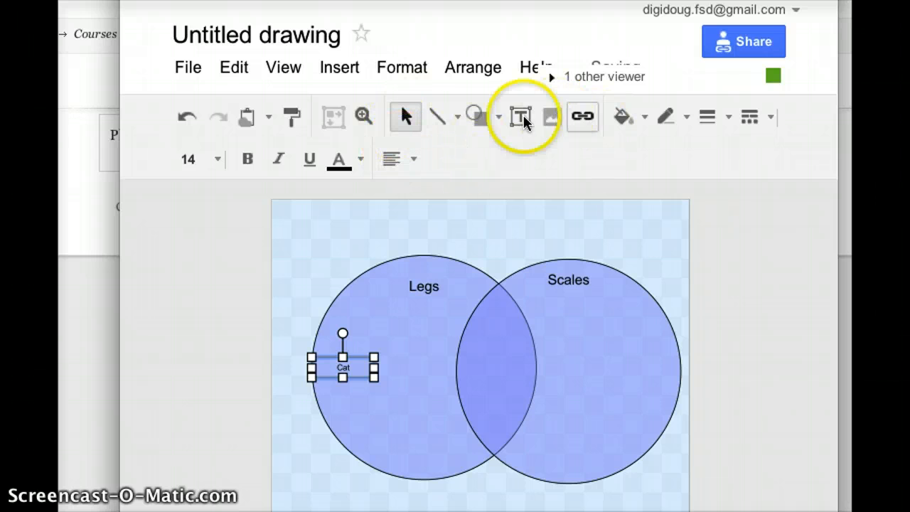
{"action": "mouse_move", "coordinate": [520, 116]}
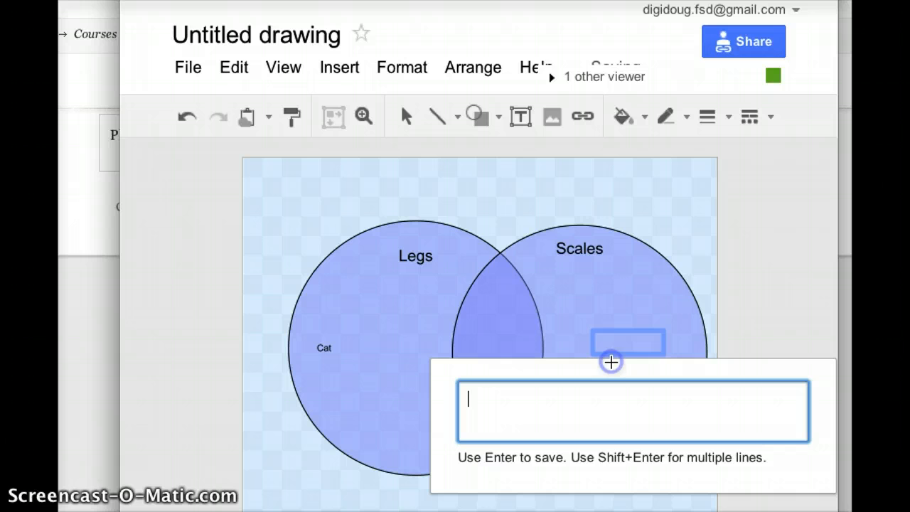
{"action": "type", "text": "Fis"}
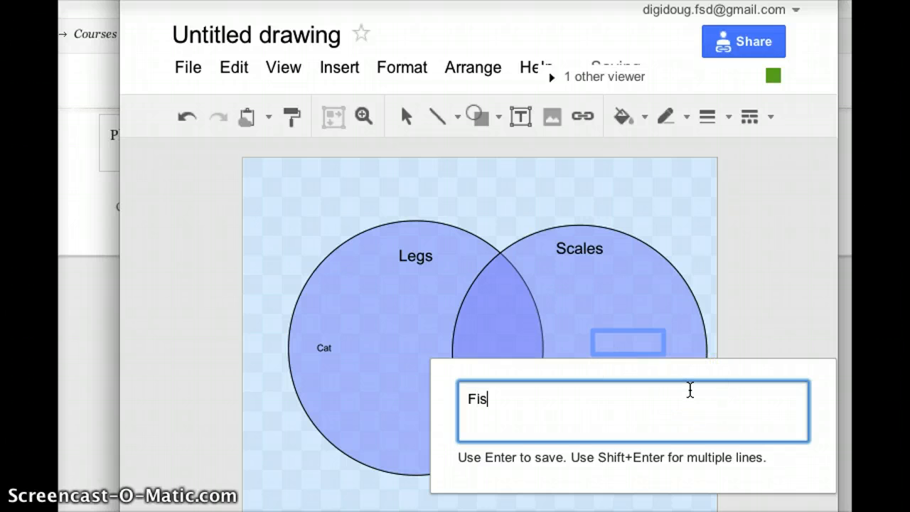
{"action": "type", "text": "h"}
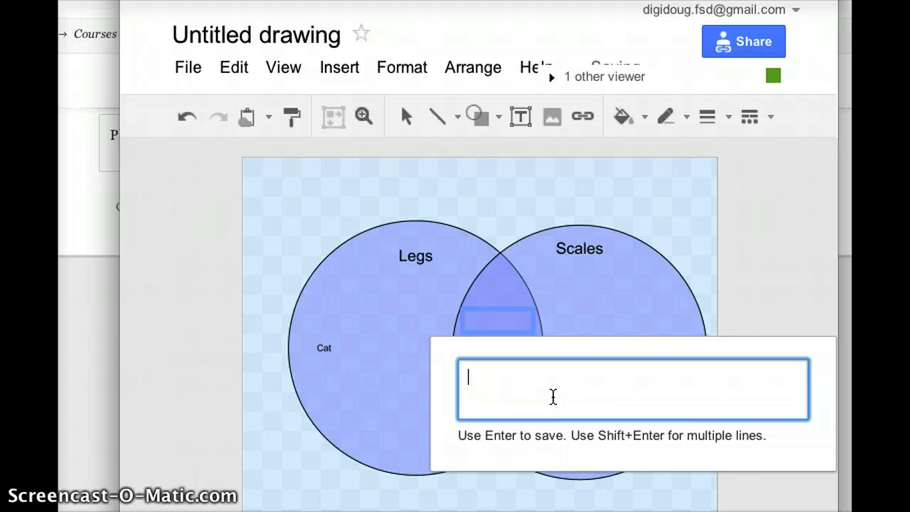
{"action": "type", "text": "Lizard"}
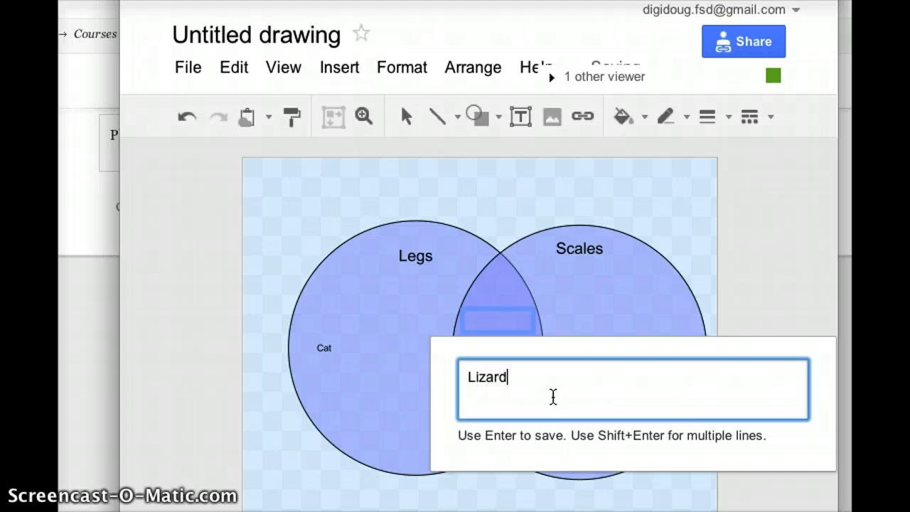
{"action": "key", "text": "enter"}
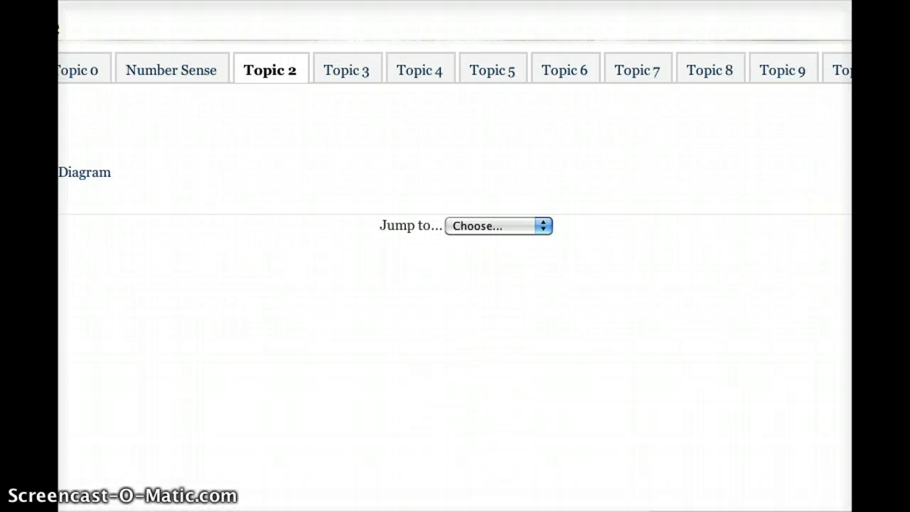
Scroll the Topic 2 page down to the 'Add to our VENN Diagram' resource
{"action": "scroll", "scroll_direction": "down", "scroll_amount": 3}
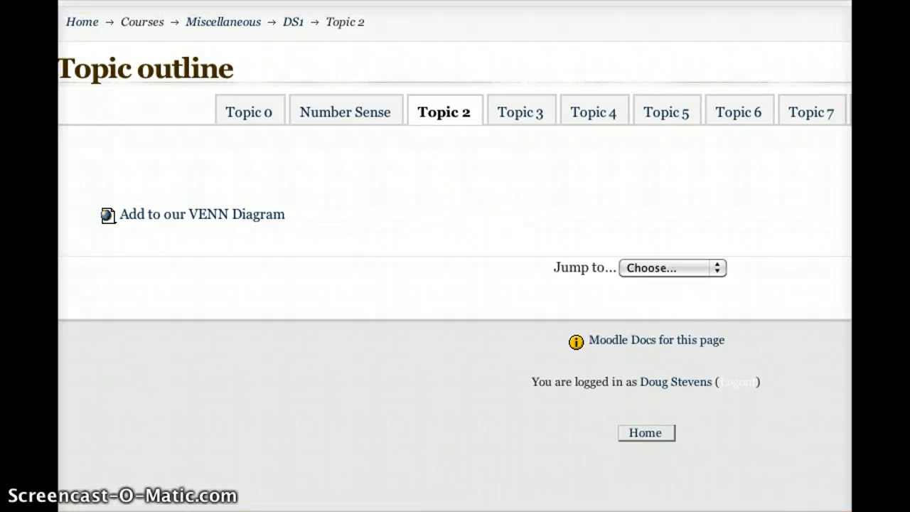
{"action": "mouse_move", "coordinate": [273, 270]}
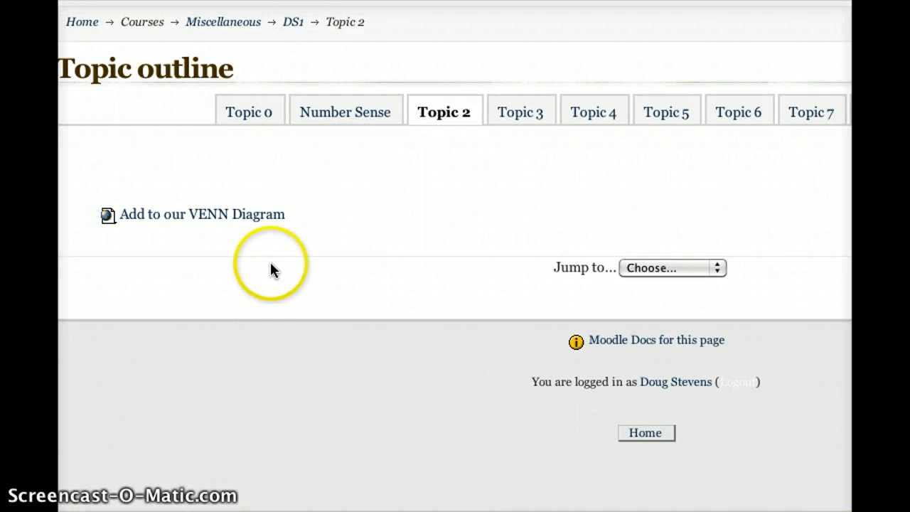
{"action": "mouse_move", "coordinate": [269, 229]}
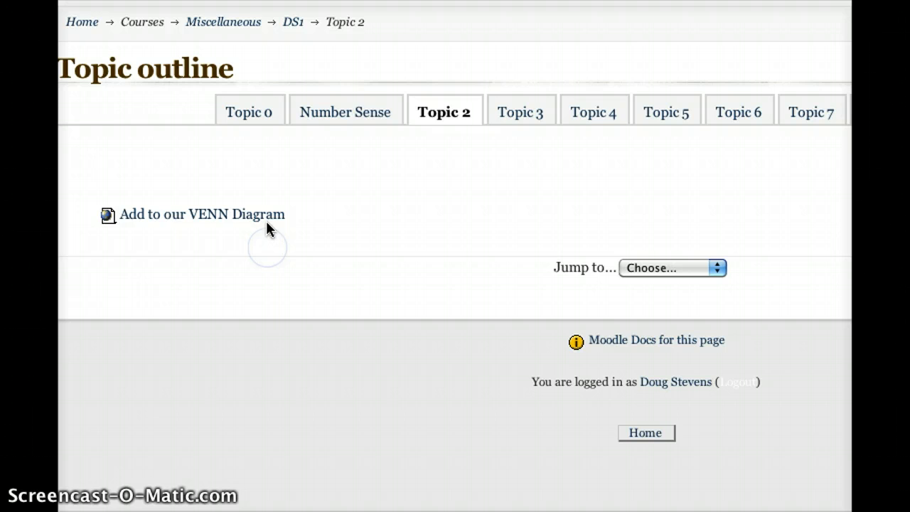
Open the 'Add to our VENN Diagram' link on the Topic 2 page
{"action": "left_click", "coordinate": [202, 214]}
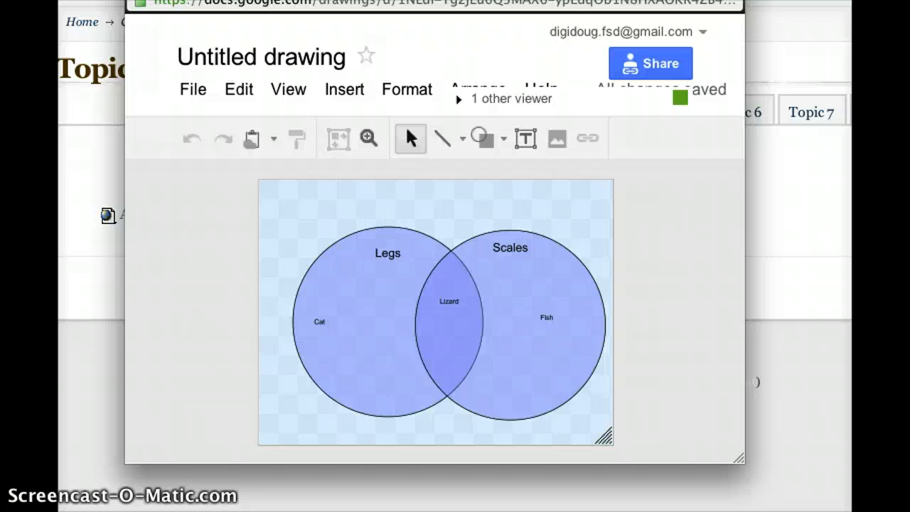
{"action": "mouse_move", "coordinate": [496, 428]}
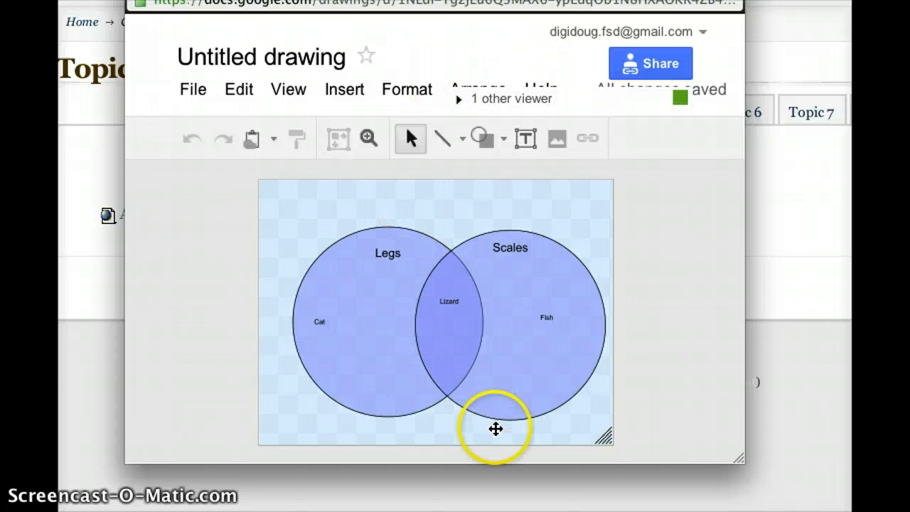